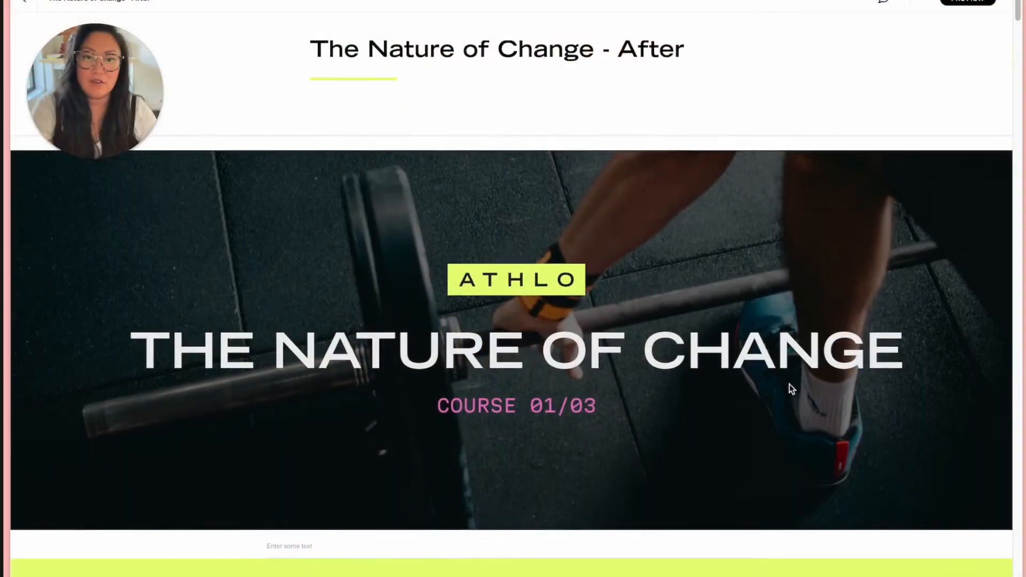
Scroll to the second image and text block and show its Mighty mod settings
scroll(down, 3)
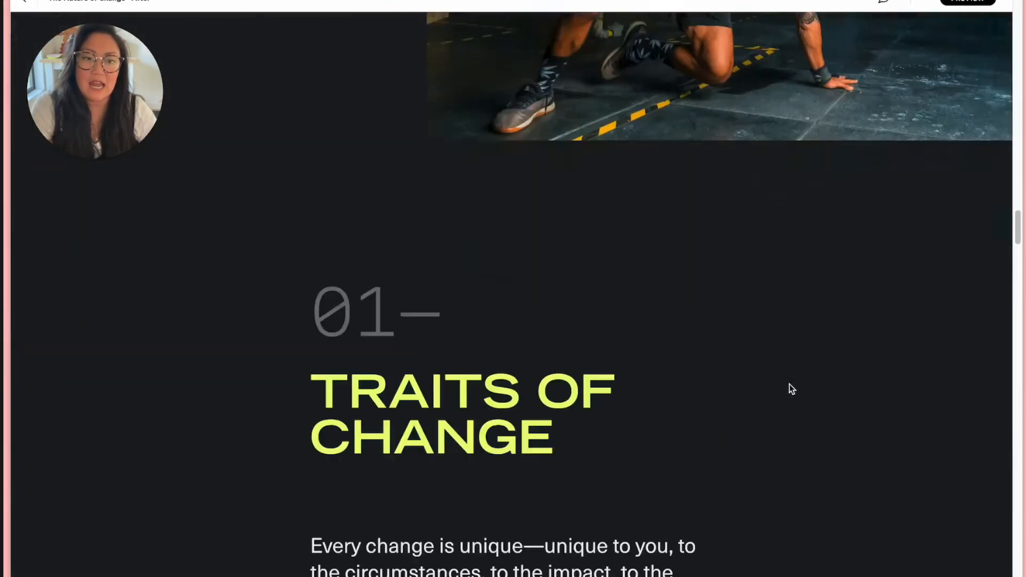
scroll(down, 3)
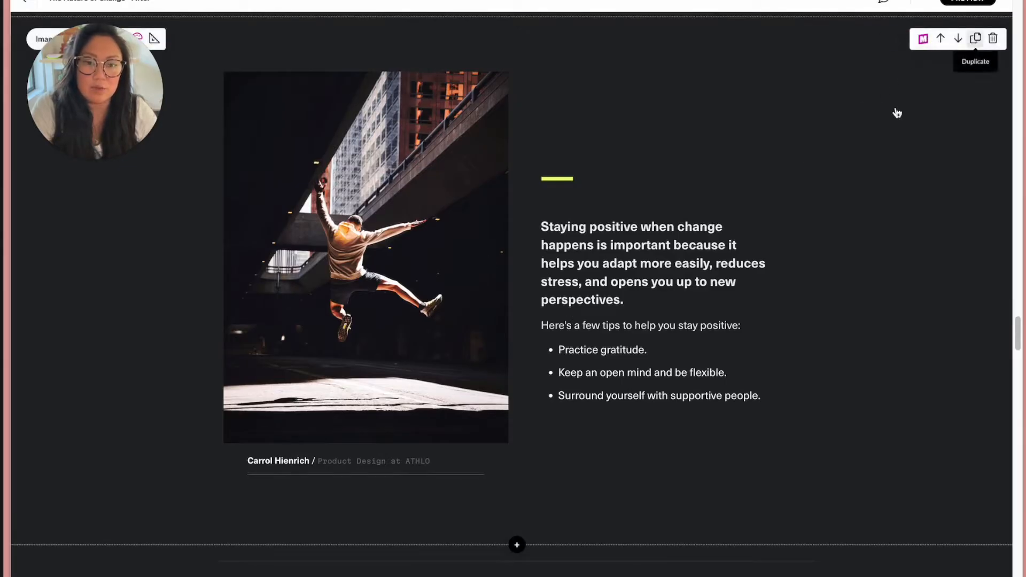
scroll(down, 3)
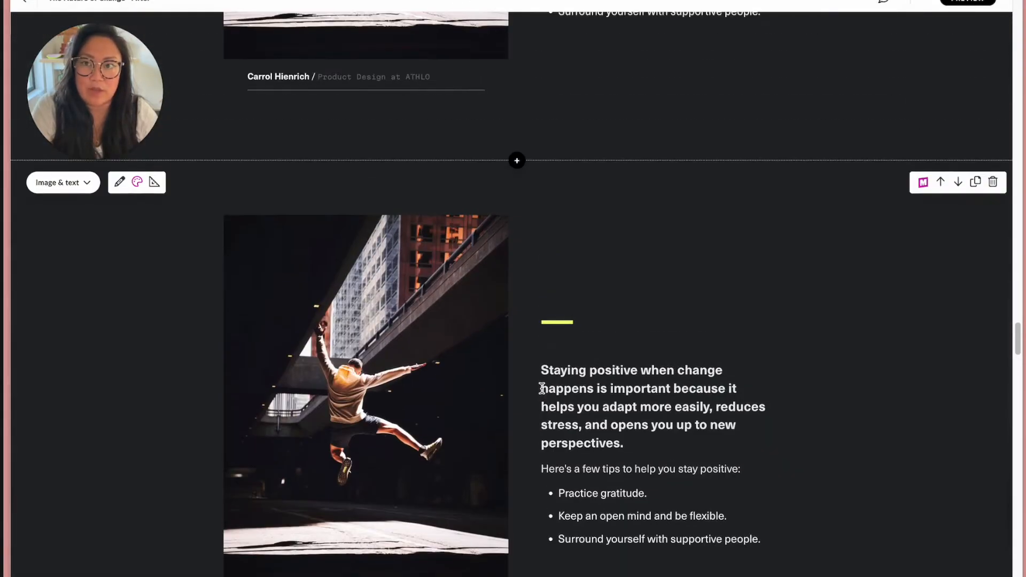
mouse_move(879, 224)
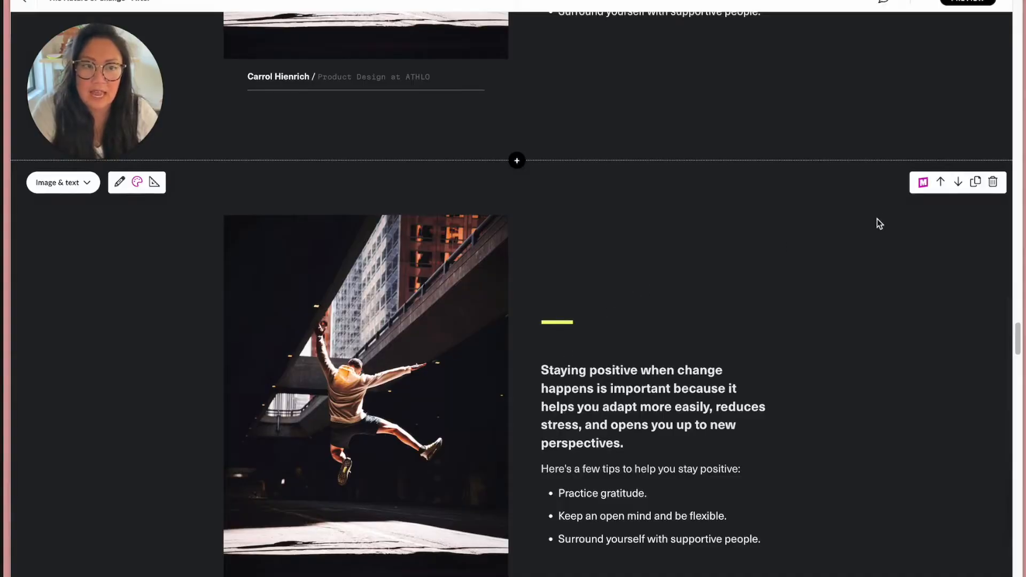
scroll(down, 3)
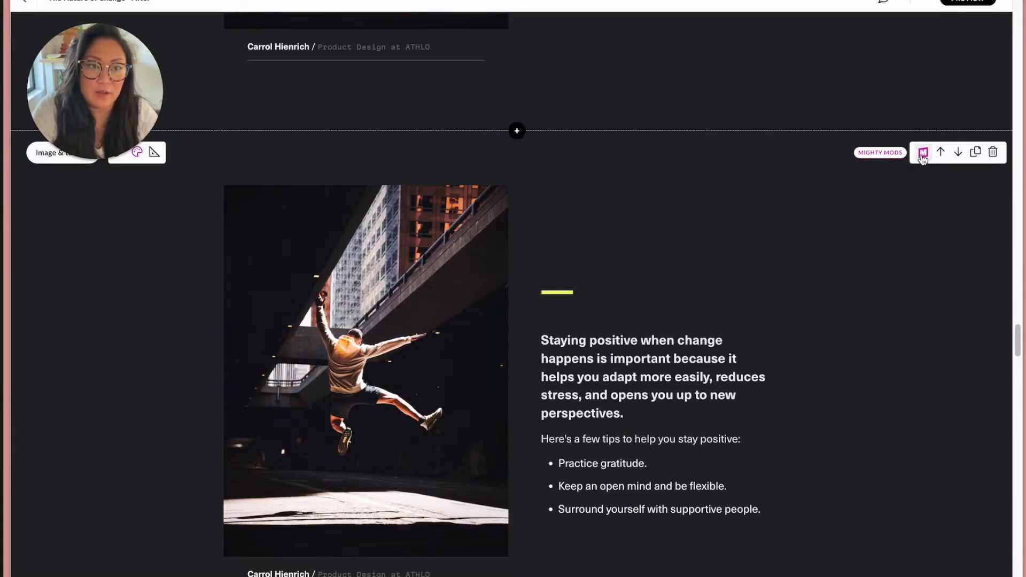
click(922, 152)
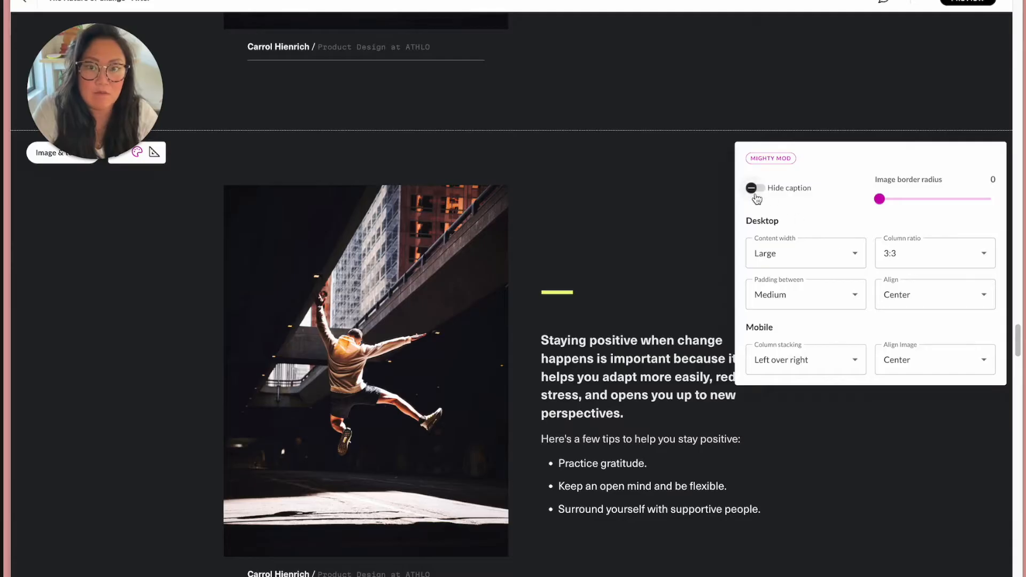
scroll(down, 3)
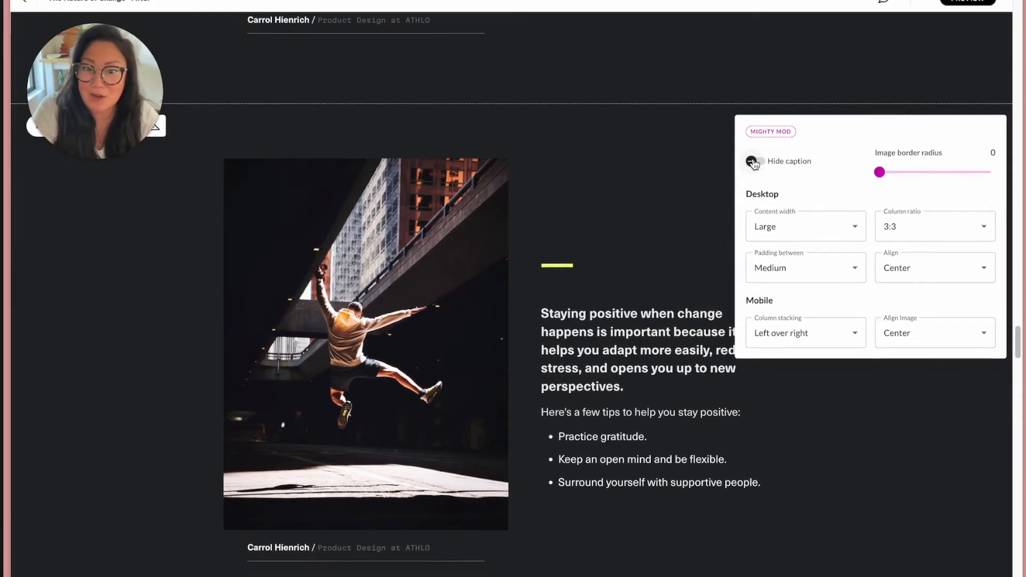
Toggle Hide caption on for the image, then switch it off so the caption stays
click(751, 161)
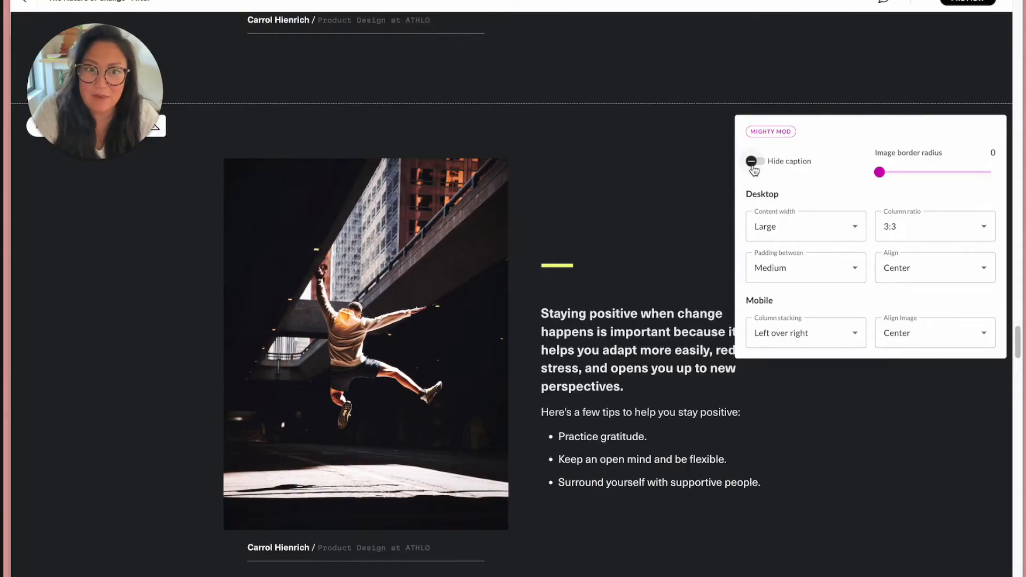
click(751, 161)
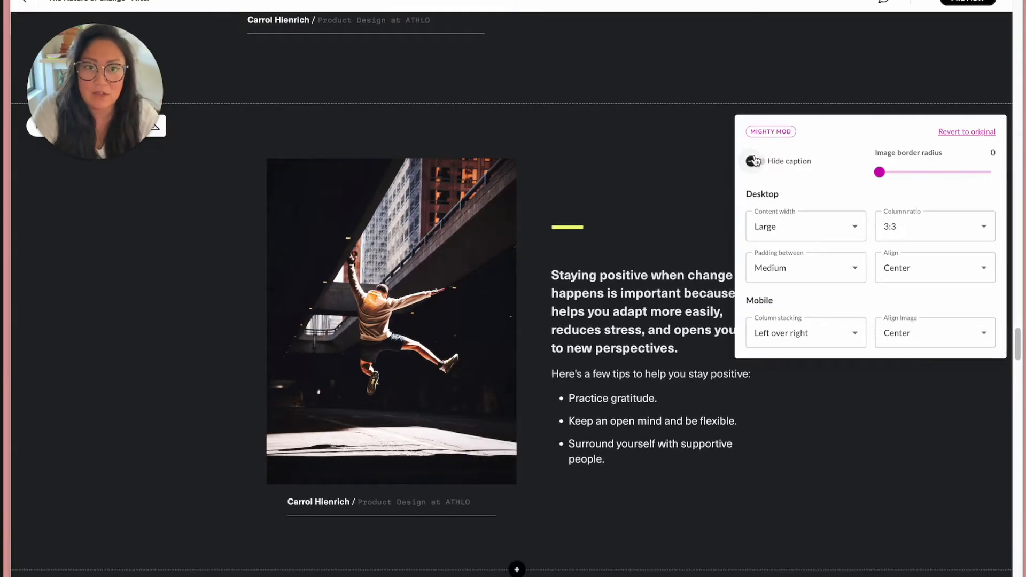
click(755, 161)
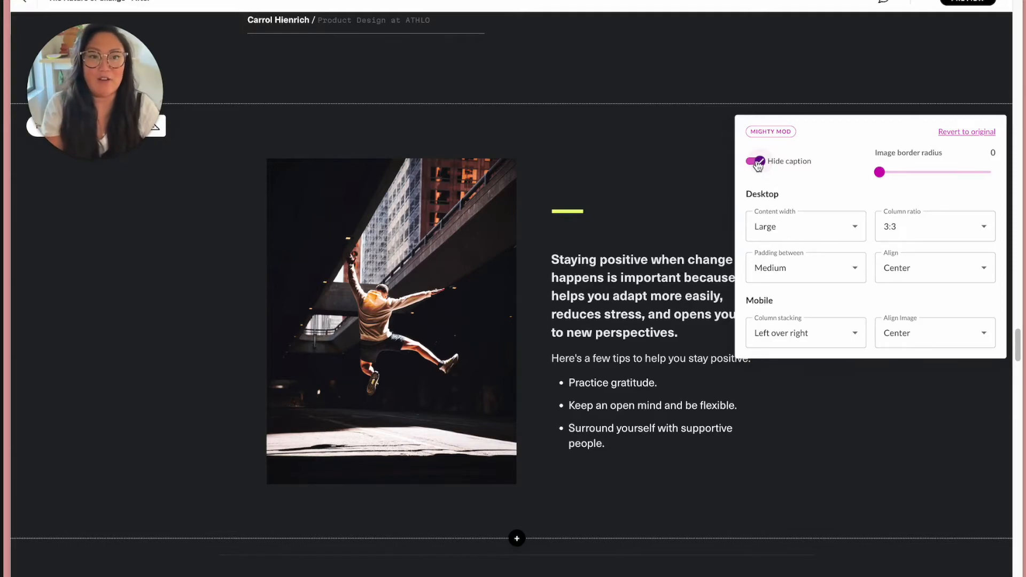
click(755, 160)
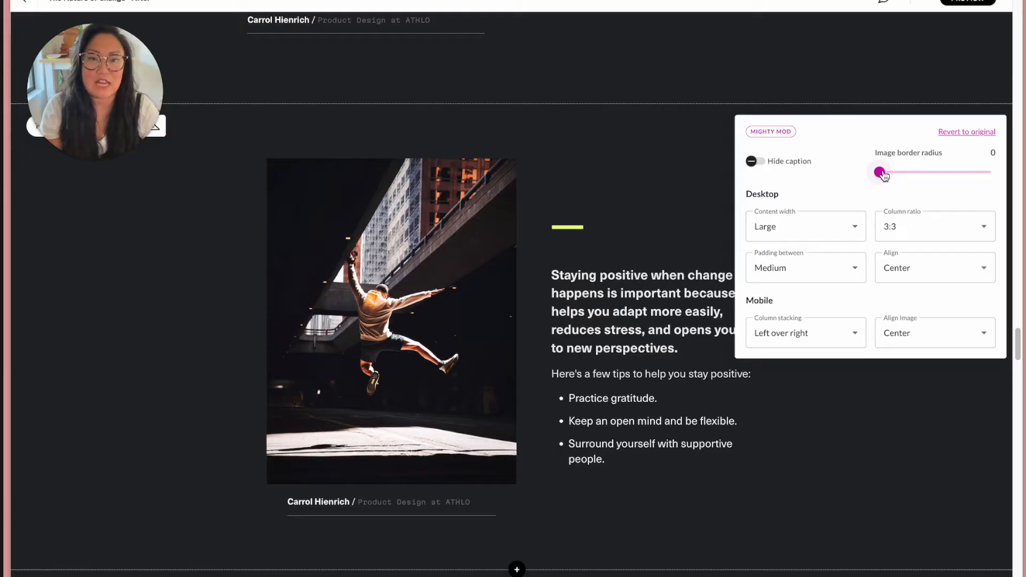
drag(879, 172, 953, 172)
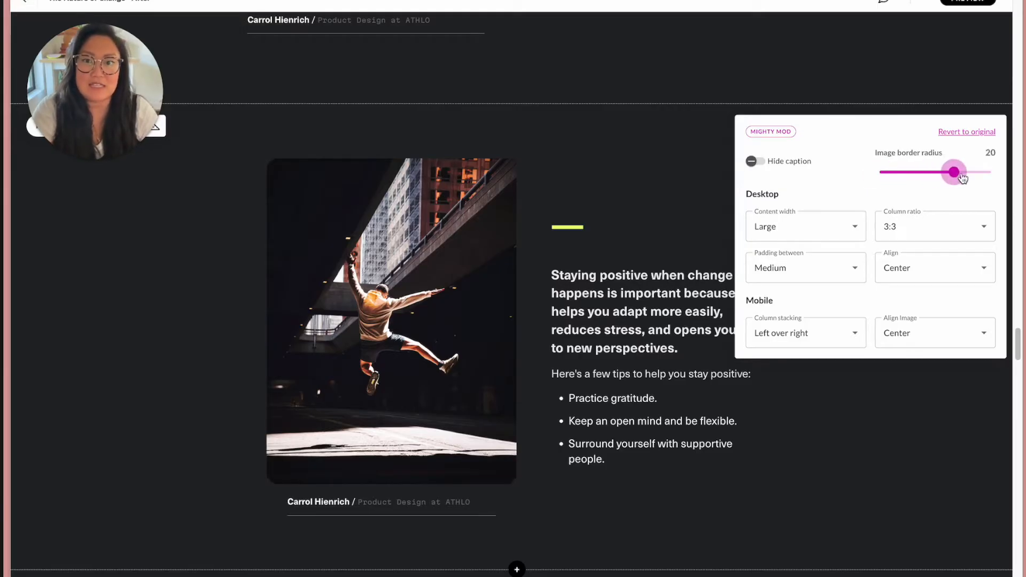
drag(953, 172, 880, 172)
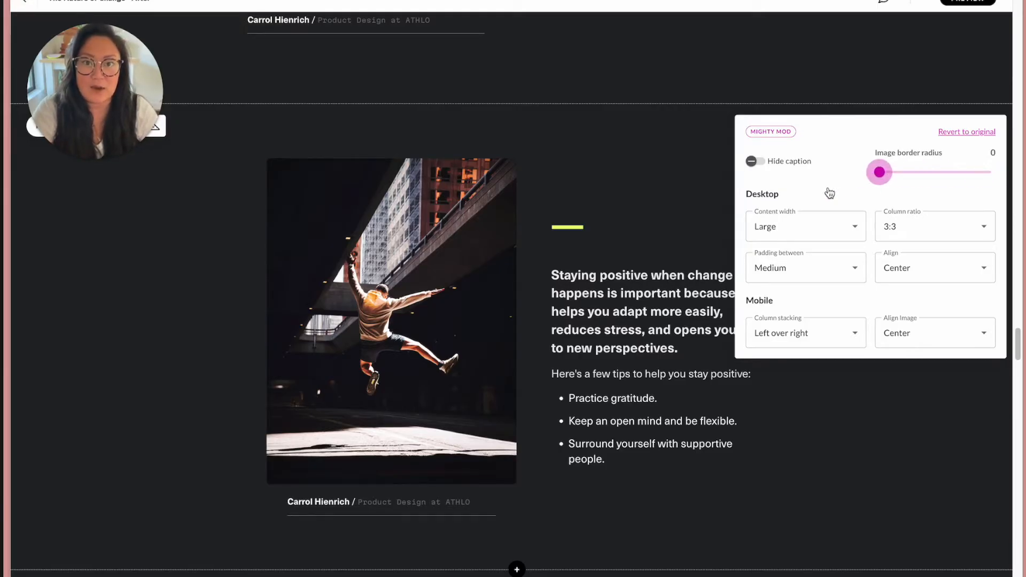
drag(879, 171, 991, 172)
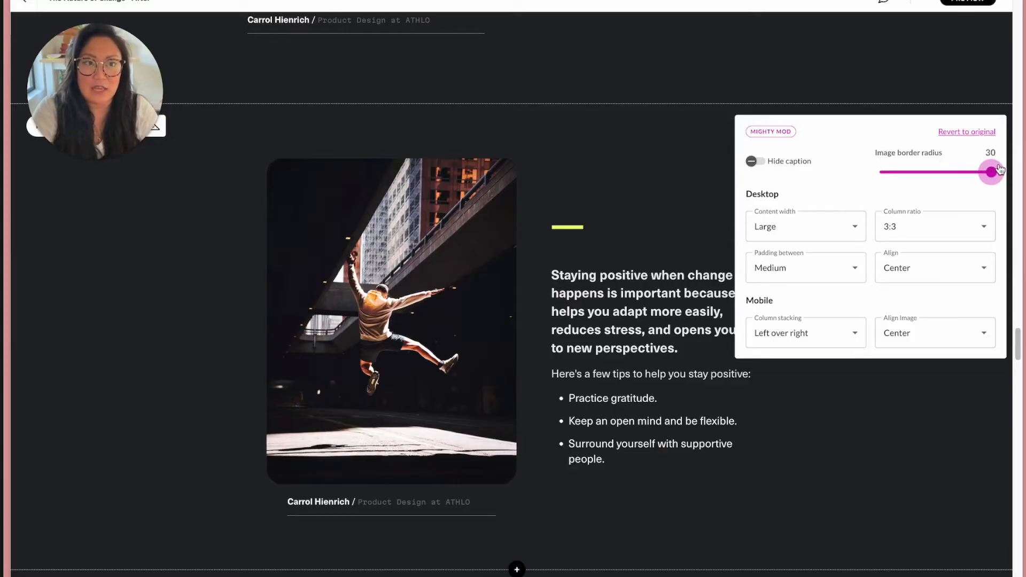
drag(991, 171, 935, 171)
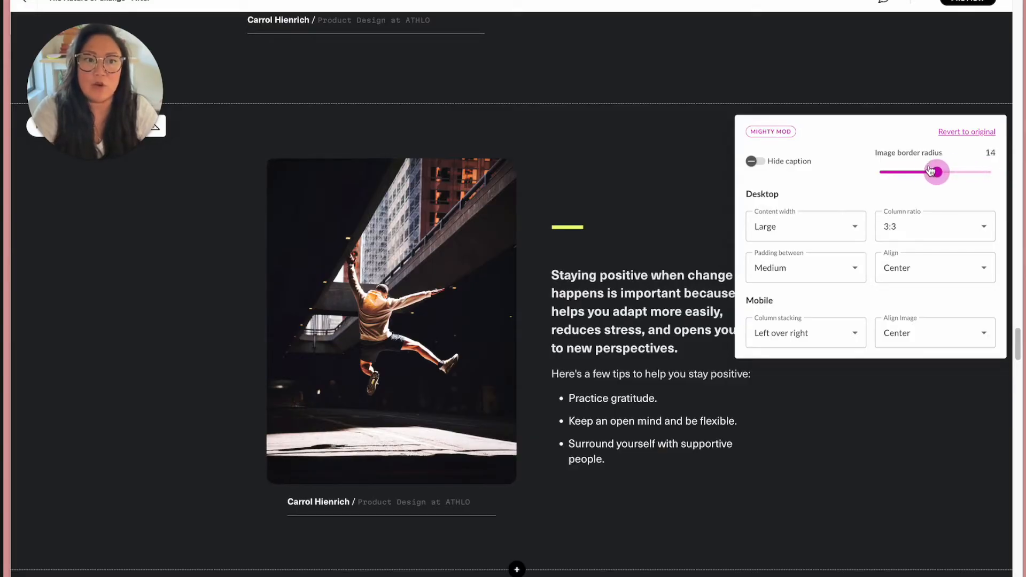
drag(935, 172, 878, 170)
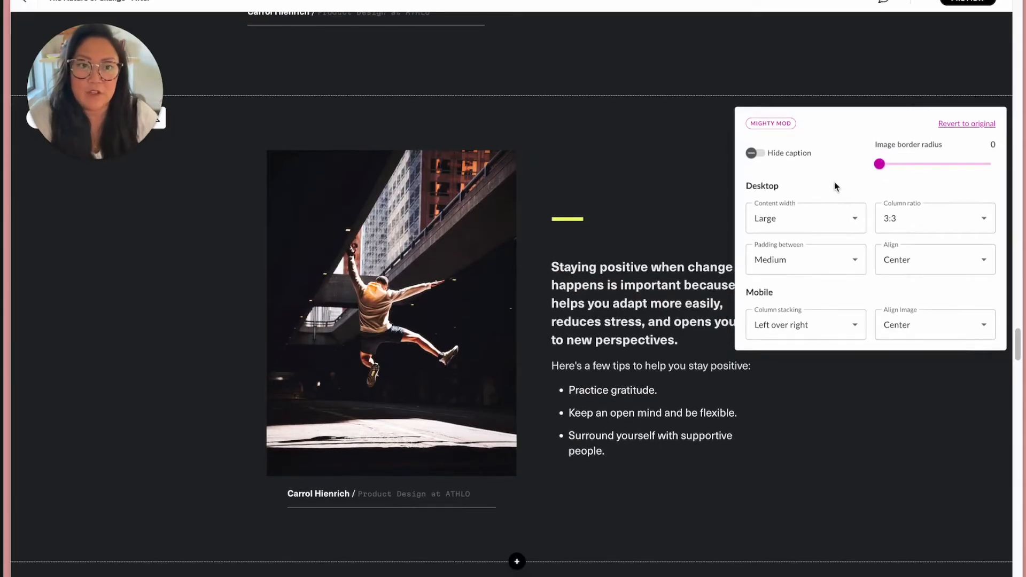
mouse_move(804, 221)
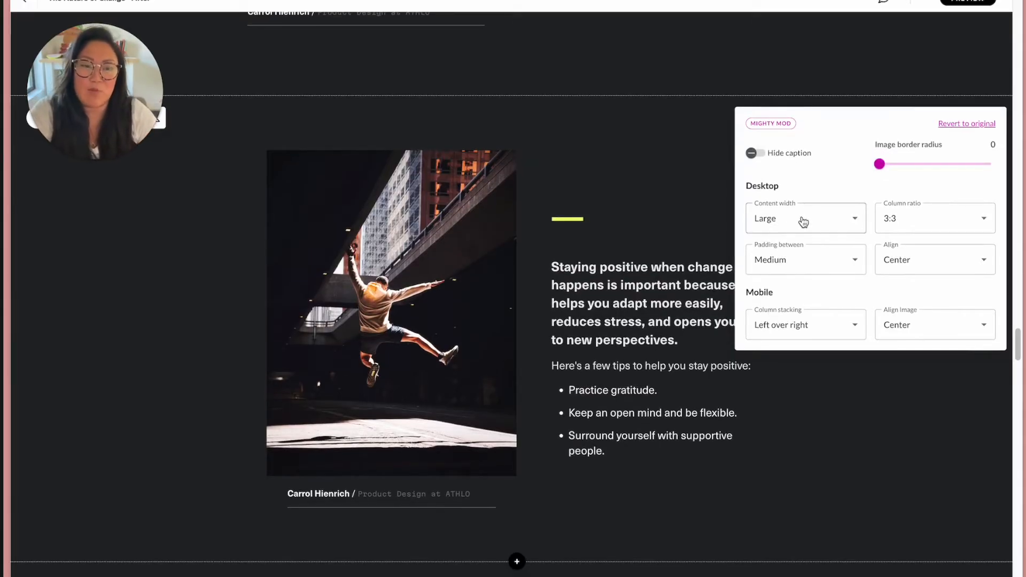
List the Content width choices for the block, with Large currently selected
click(805, 218)
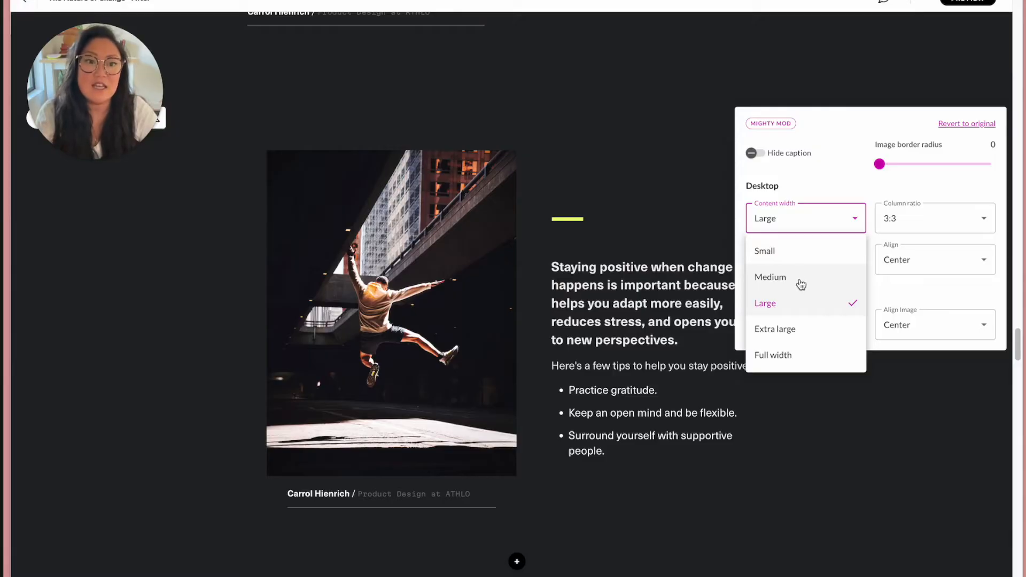
mouse_move(797, 325)
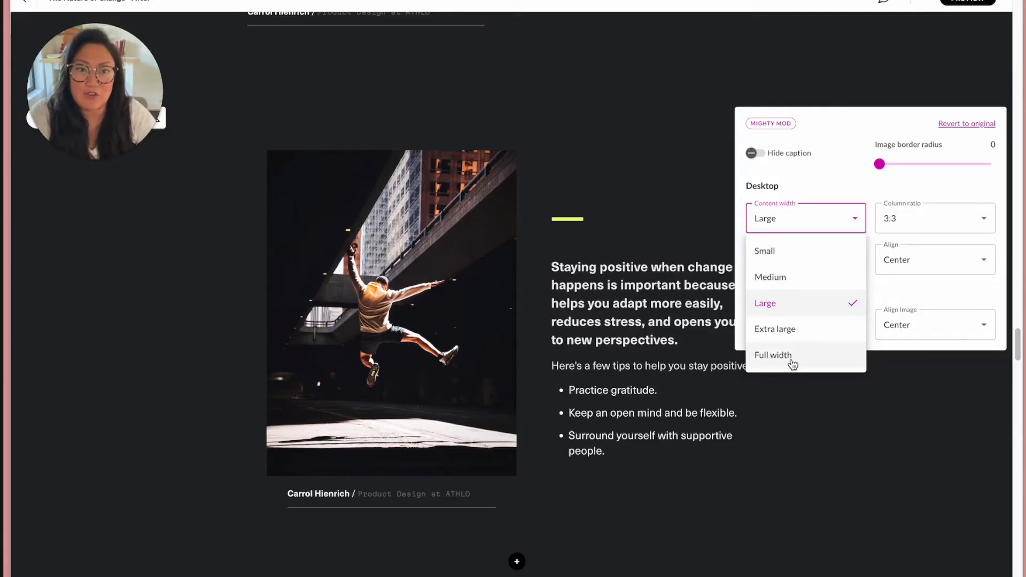
mouse_move(789, 333)
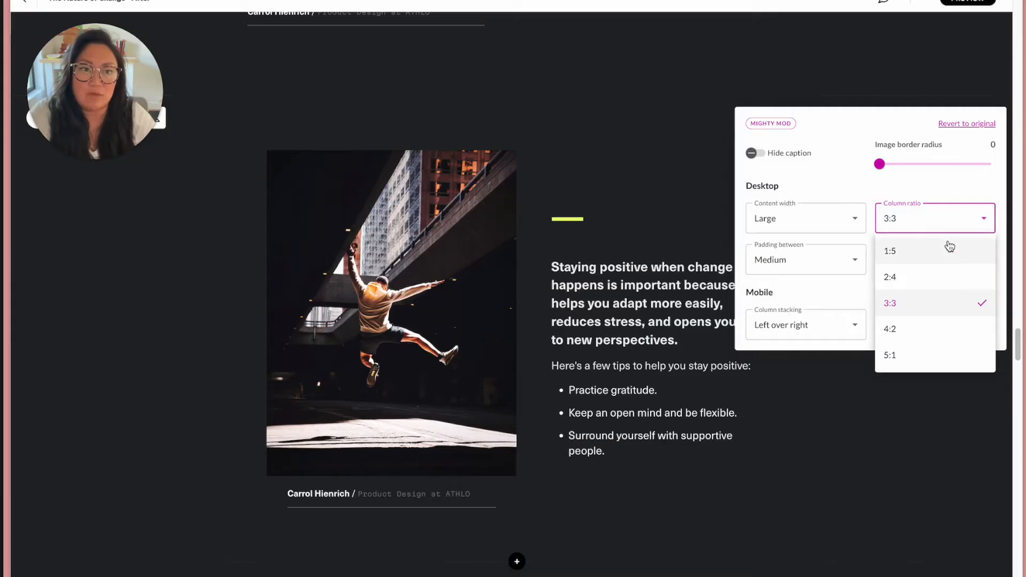
Leave content width at Large and set the block's Column ratio to 4:2
click(889, 303)
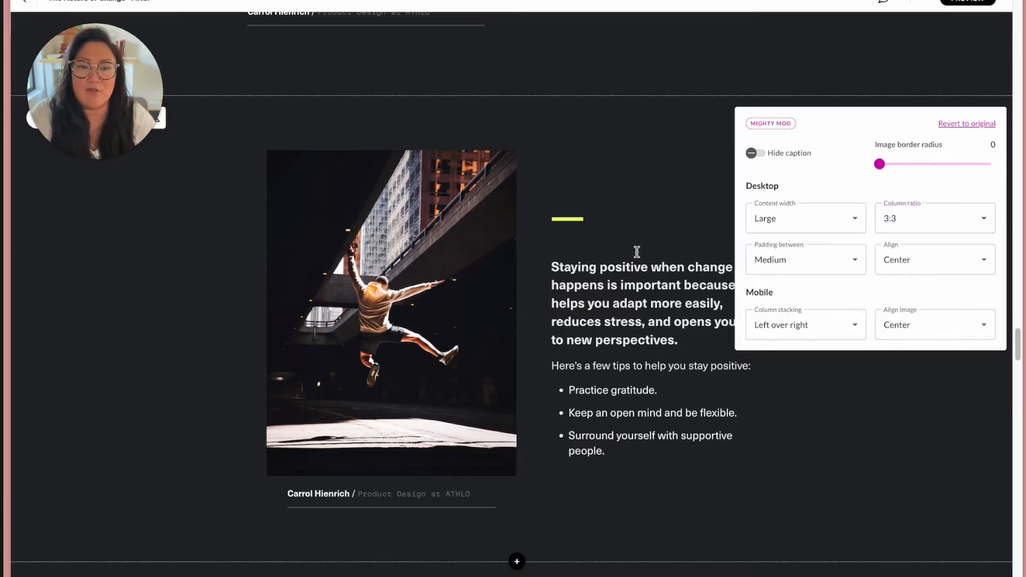
mouse_move(509, 209)
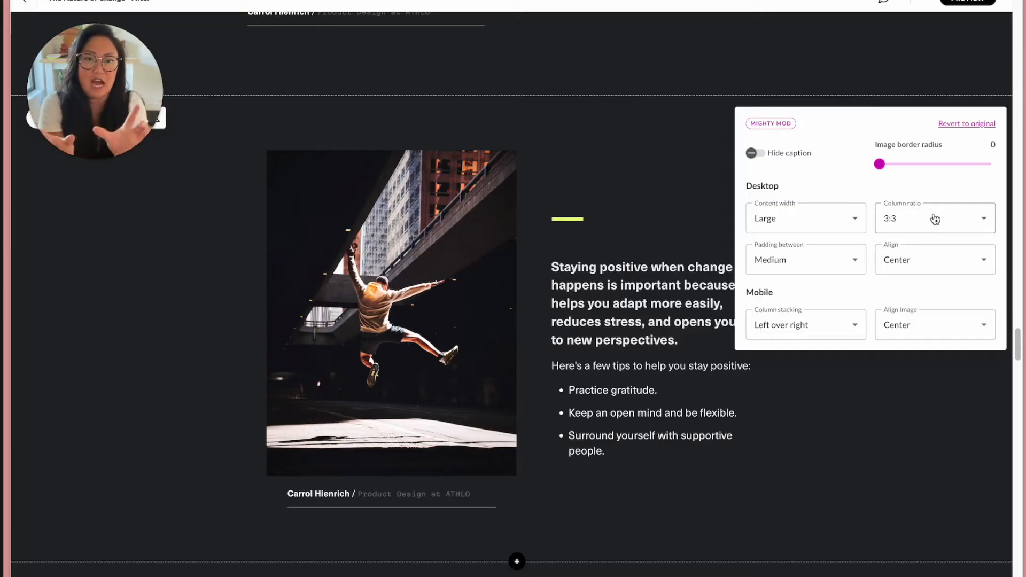
click(934, 218)
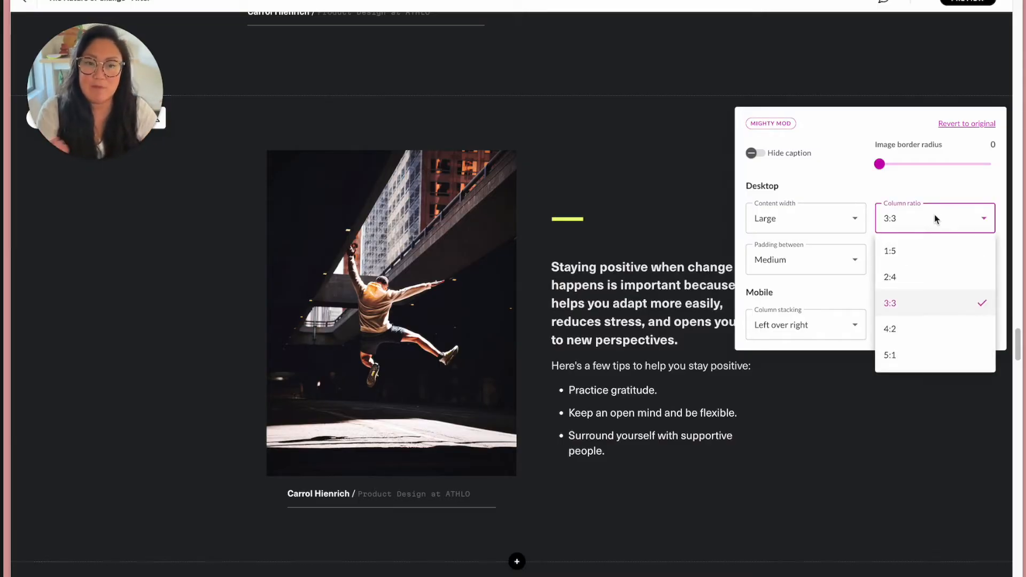
mouse_move(925, 310)
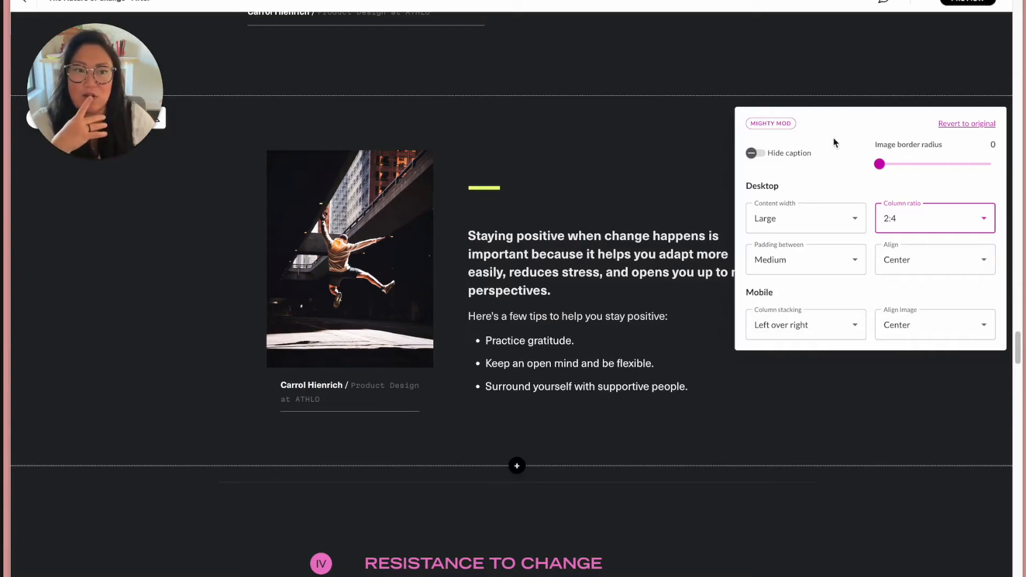
click(934, 218)
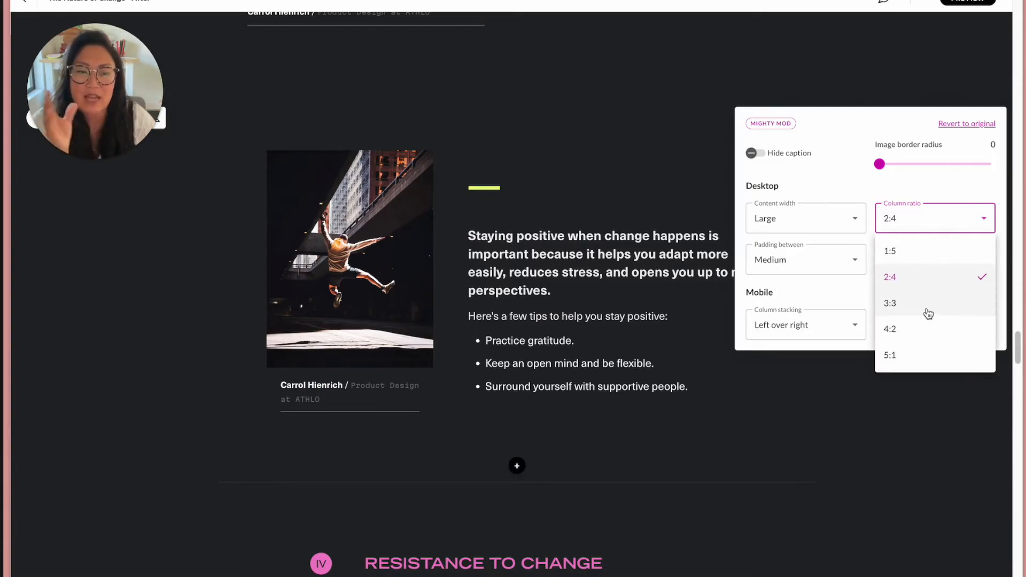
click(889, 329)
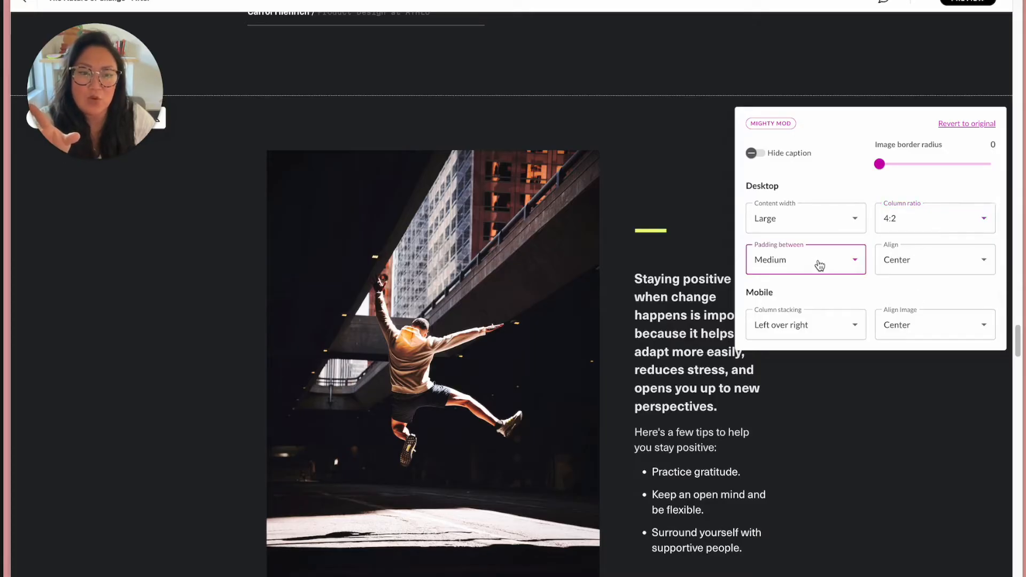
Set Padding between to Extra small and the Column ratio to 1:5
click(805, 259)
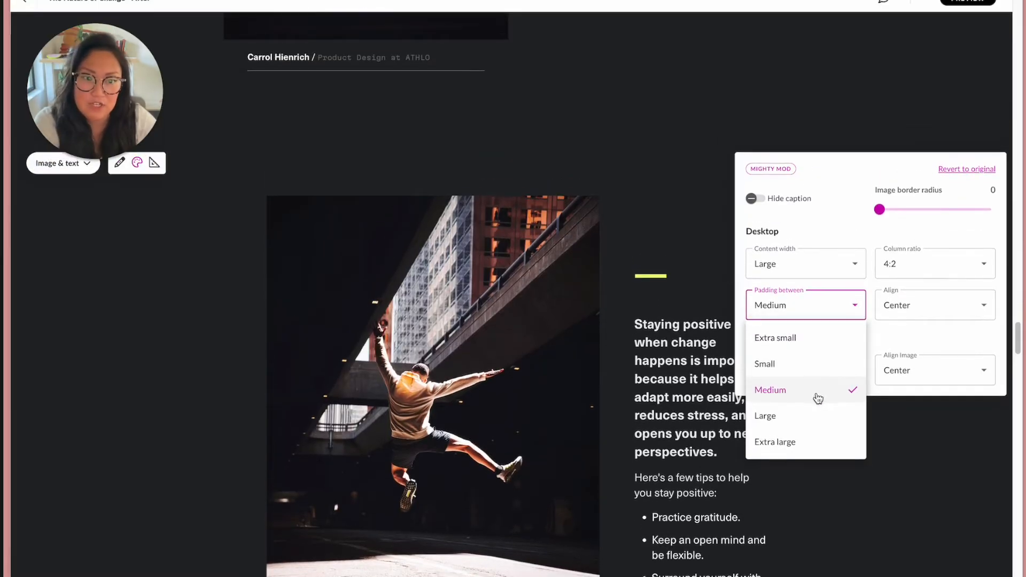
click(775, 337)
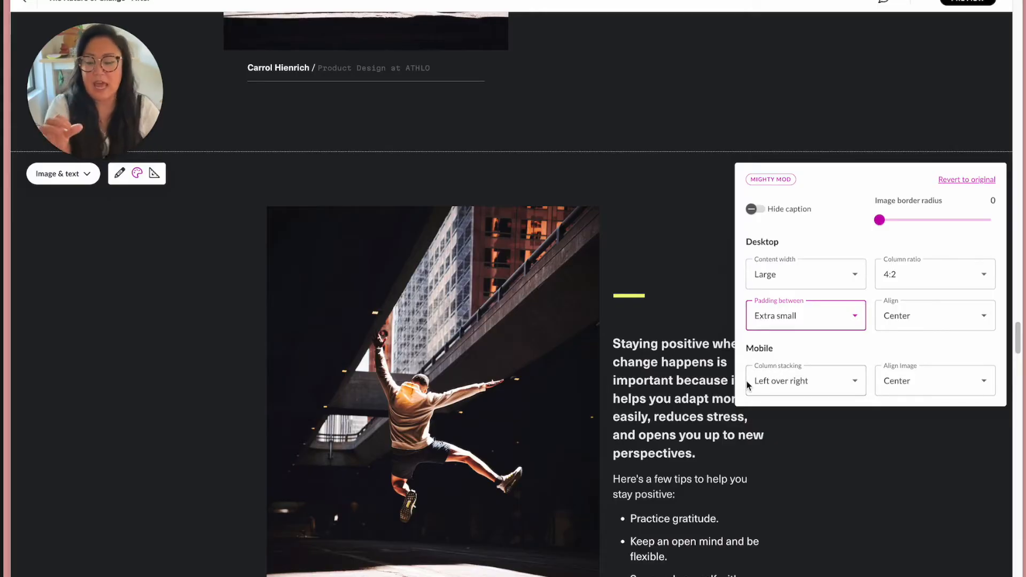
click(929, 273)
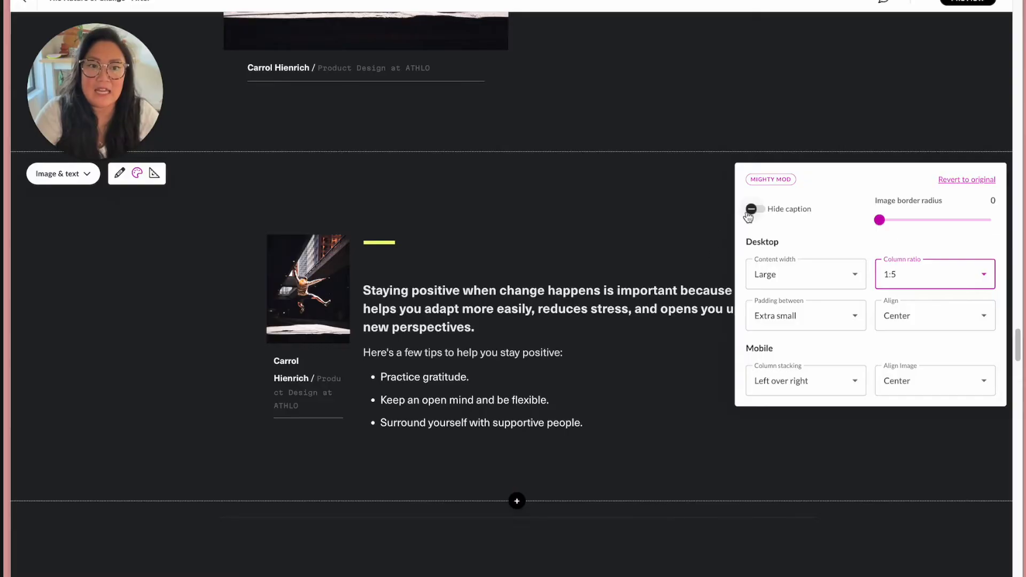
Hide the image caption and give image and text an equal 3:3 column ratio
click(752, 209)
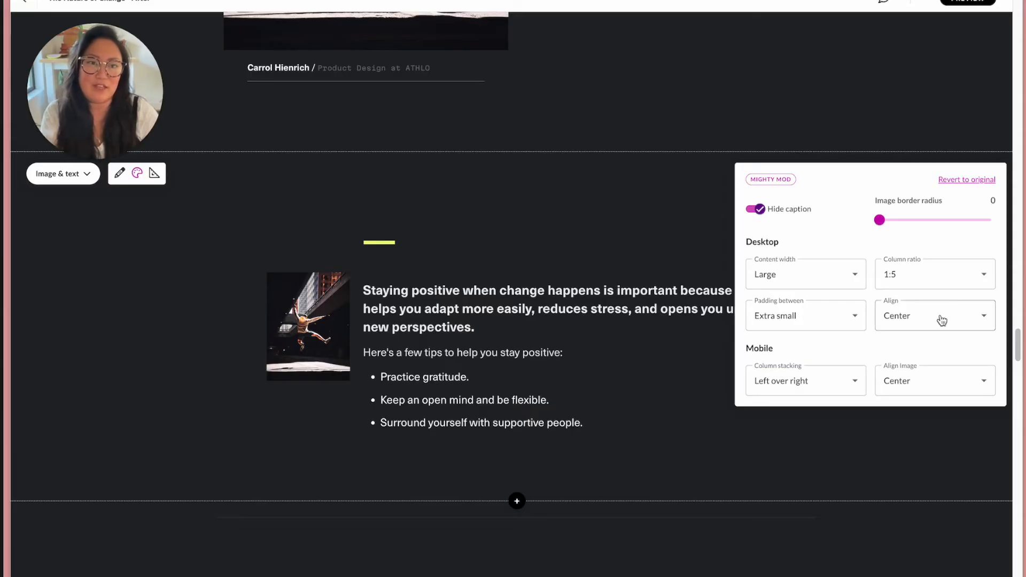
click(934, 274)
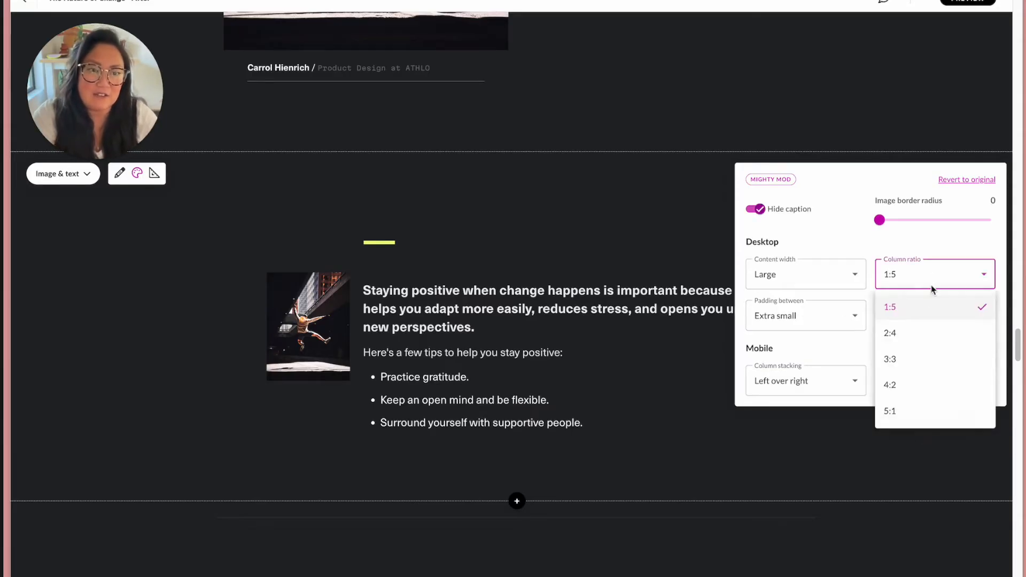
click(889, 358)
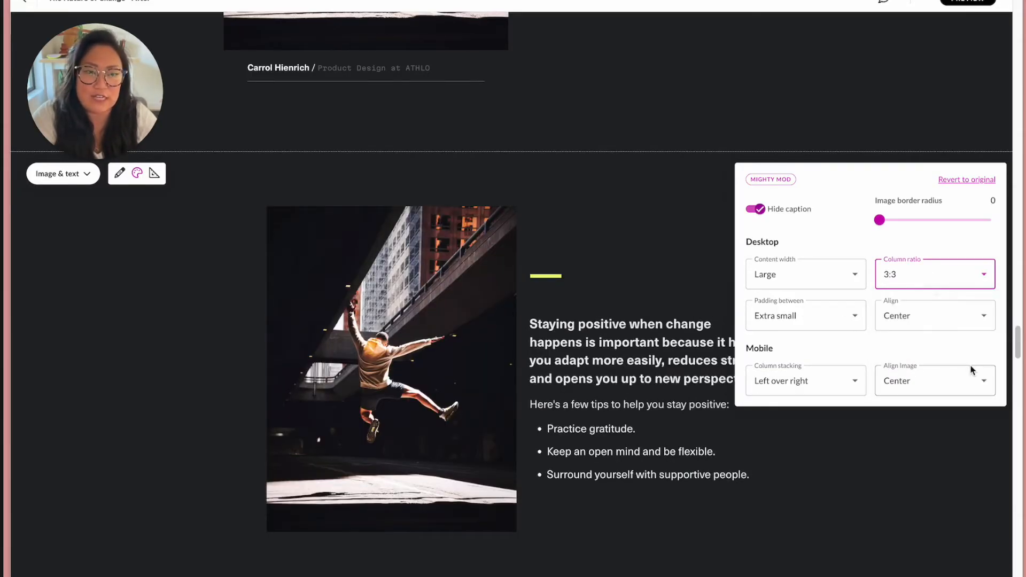
Try Top and Bottom vertical alignment for the text, then settle on Center
click(933, 315)
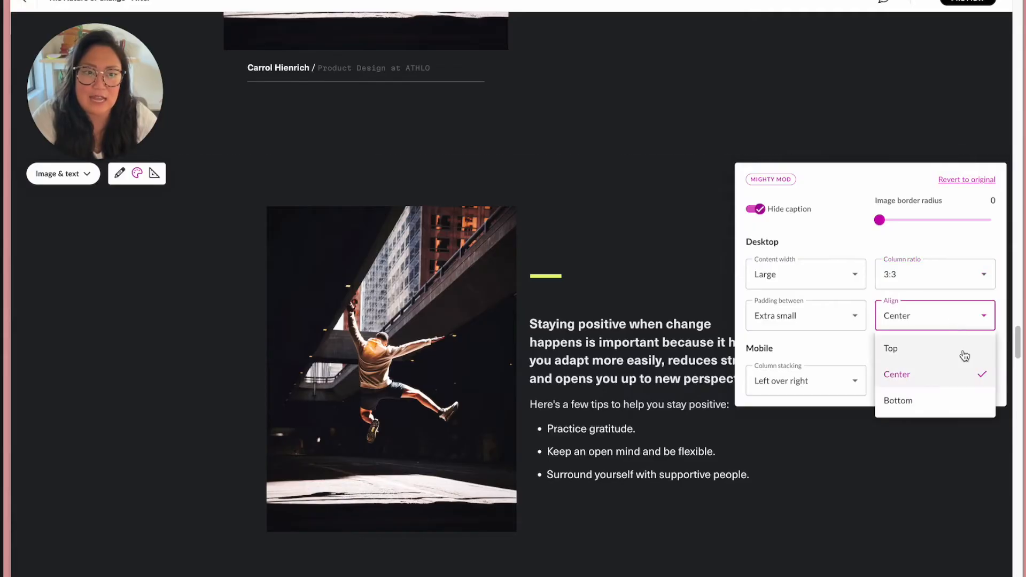
click(890, 347)
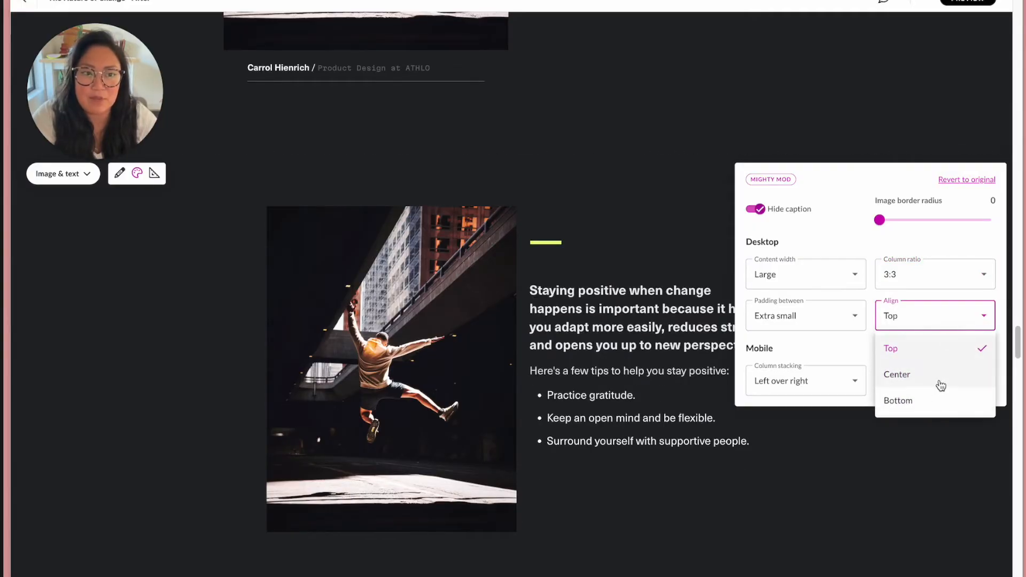
click(898, 401)
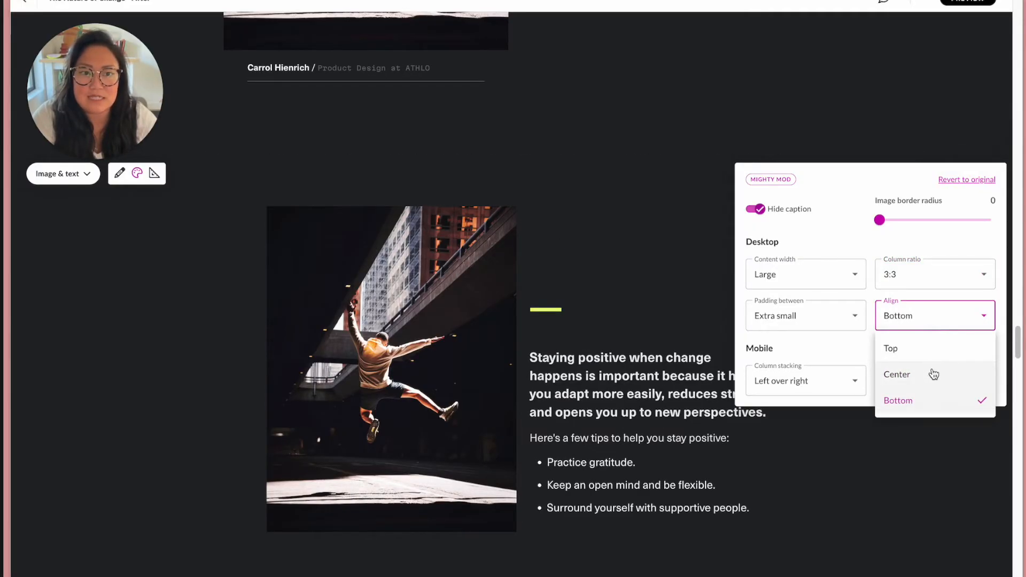
click(897, 373)
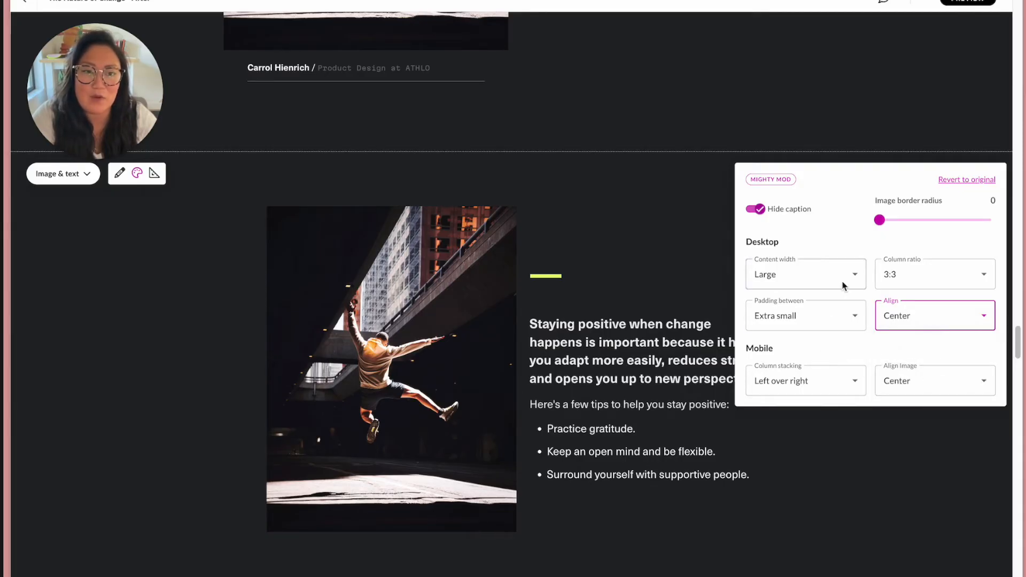
Try Extra large content width, then set the block to Full width
click(804, 274)
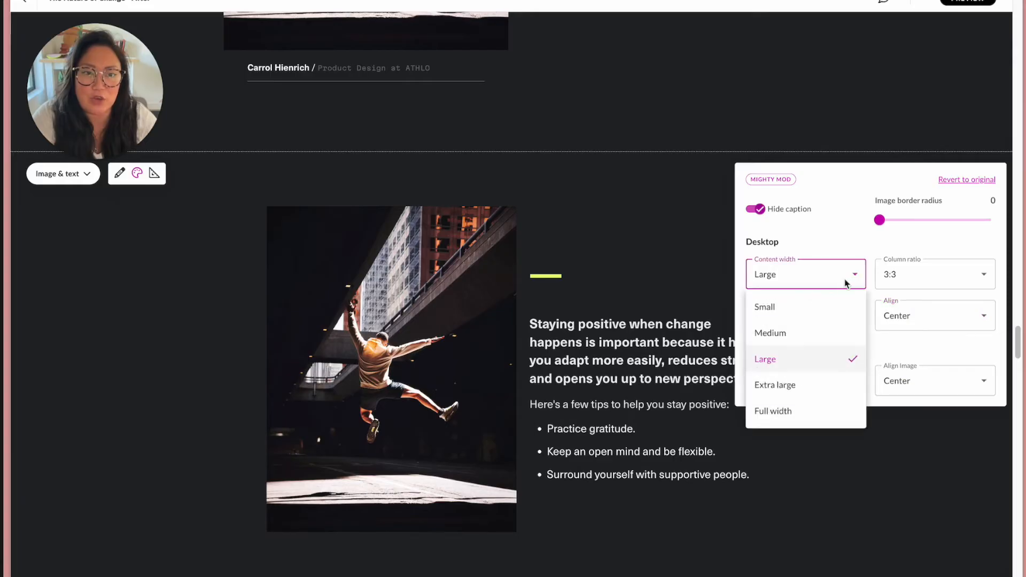
click(774, 385)
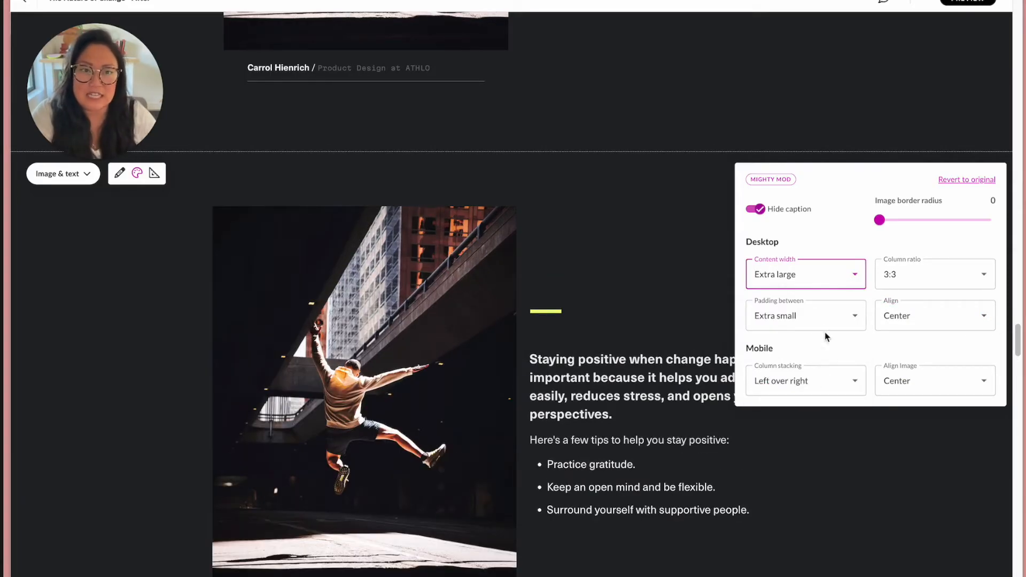
scroll(down, 3)
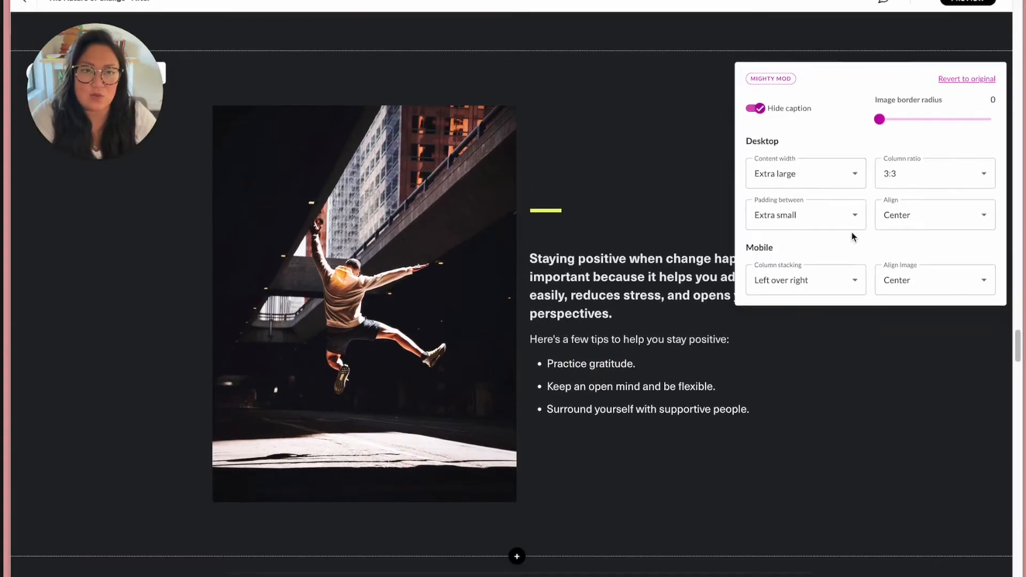
click(805, 173)
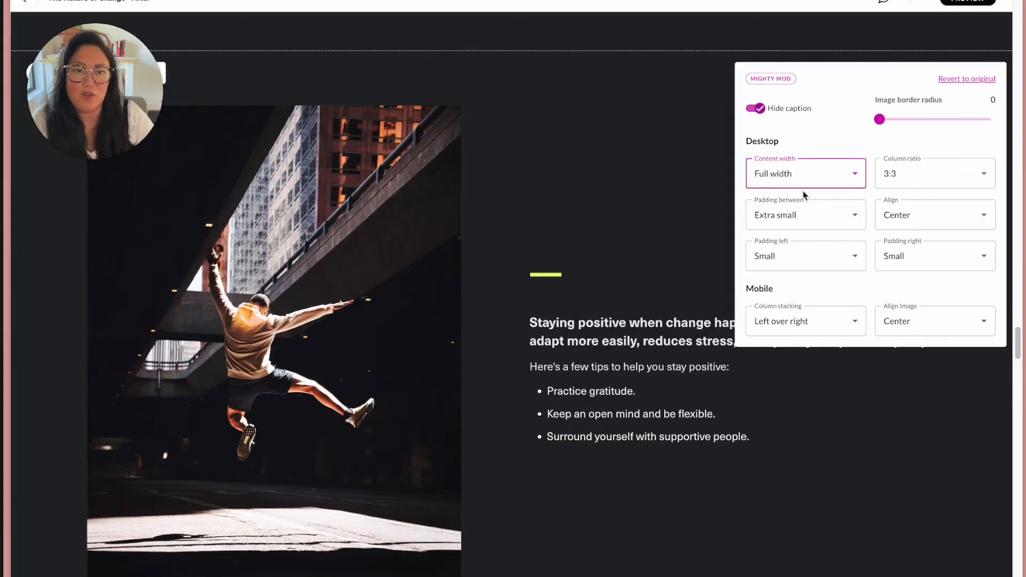
mouse_move(955, 249)
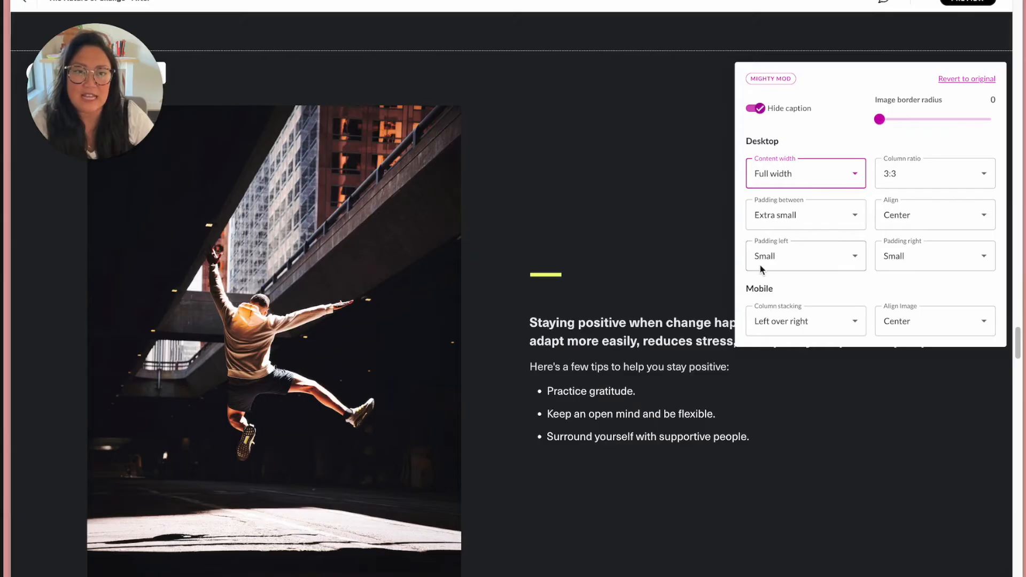
mouse_move(793, 262)
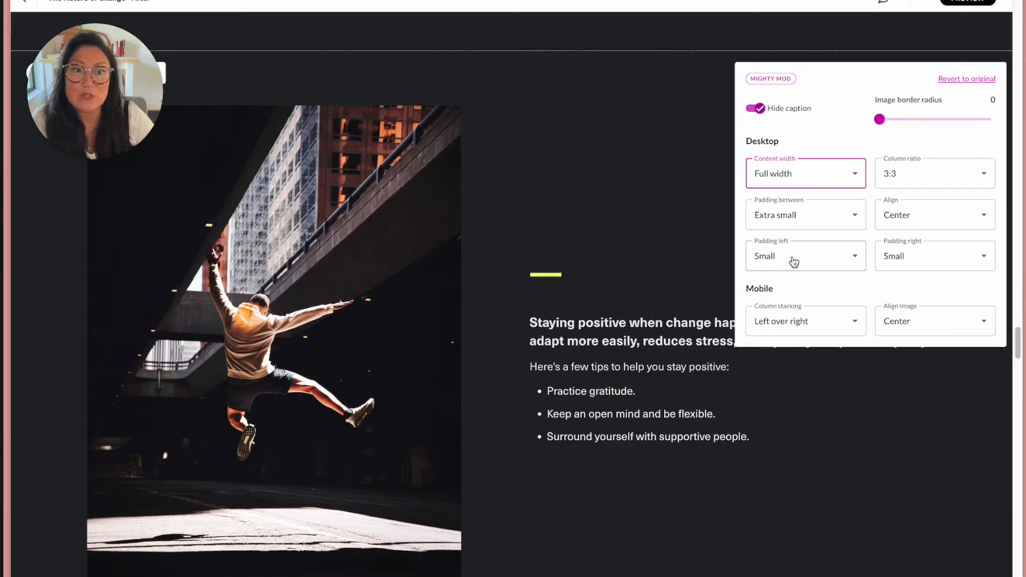
Set Padding left to None so the image reaches the page edge, then leave the panel
click(804, 256)
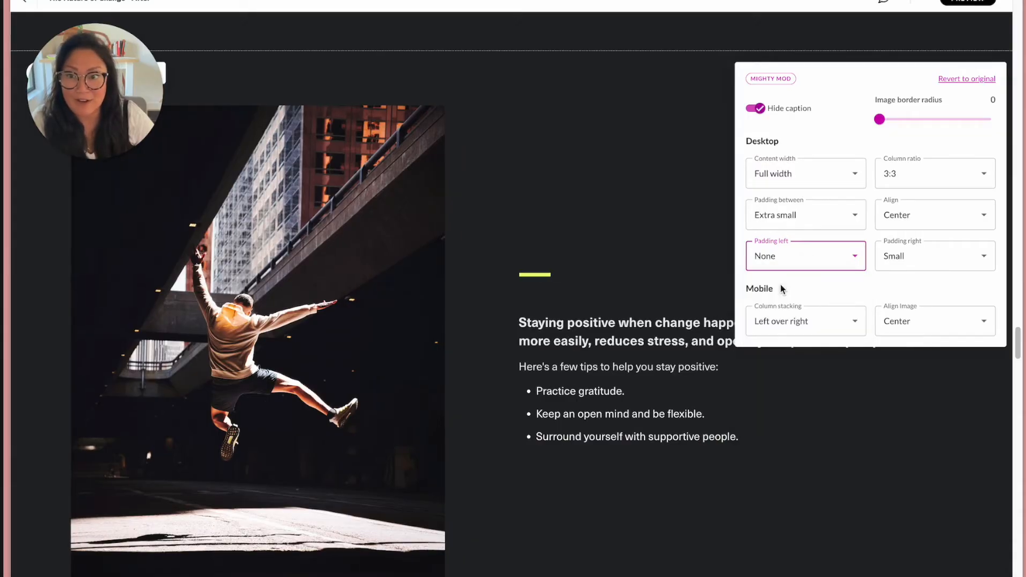
click(934, 173)
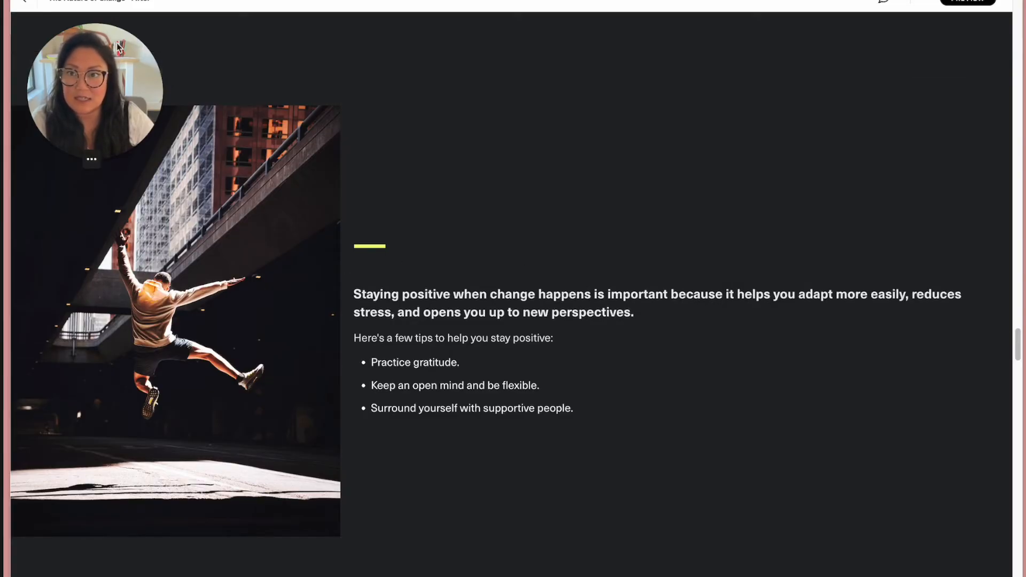
drag(92, 88, 788, 62)
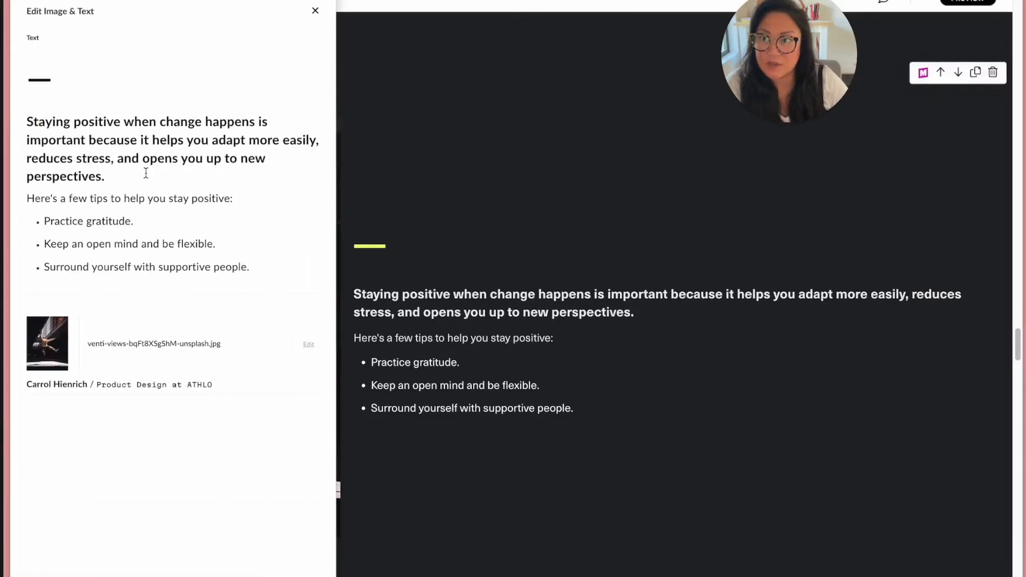
Choose Replace image from the image's Edit menu to swap in the dumbbell photo
click(308, 344)
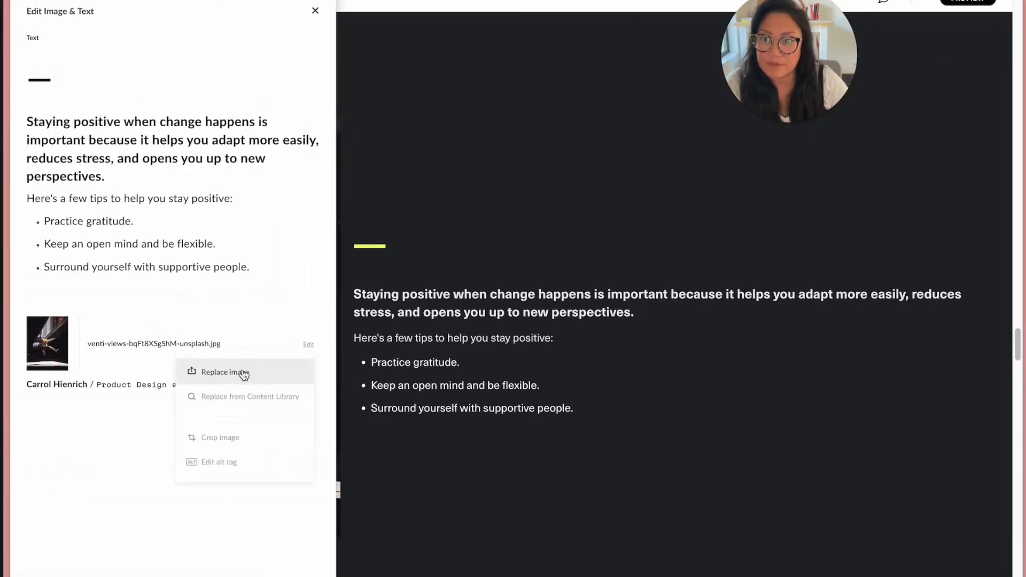
click(222, 372)
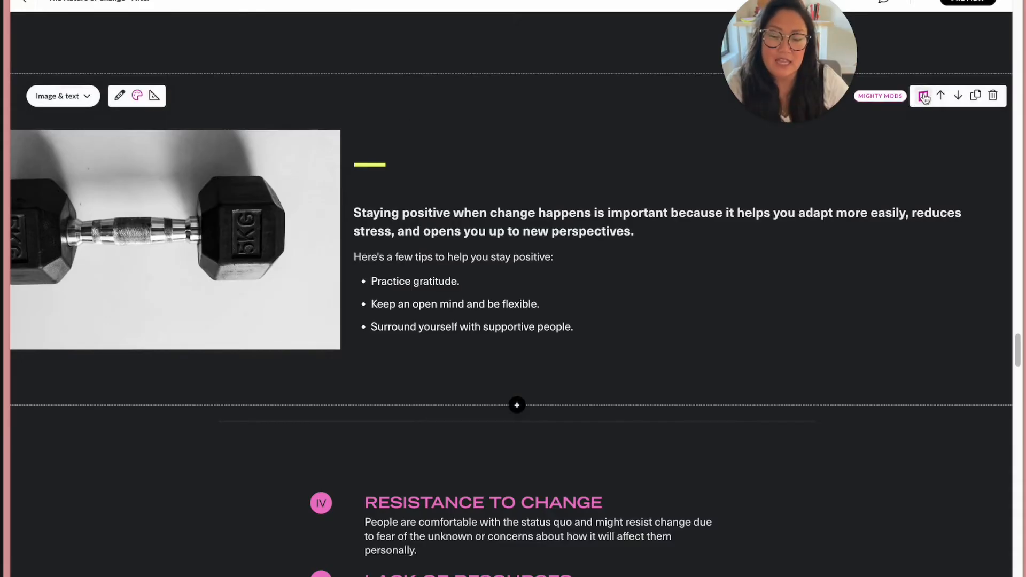
Try Extra large right padding on the dumbbell block, then set Padding right to 20%
click(923, 96)
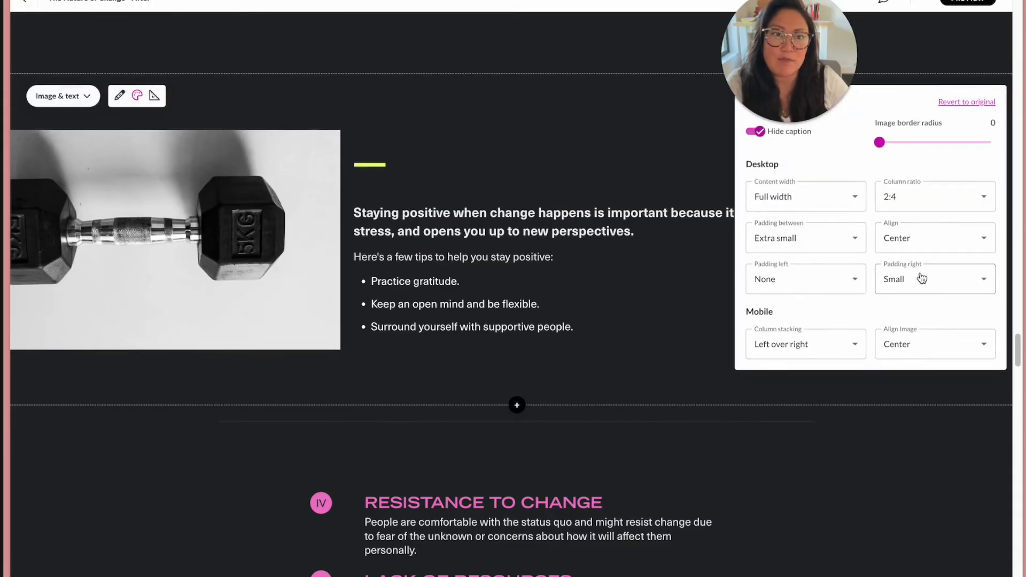
click(933, 279)
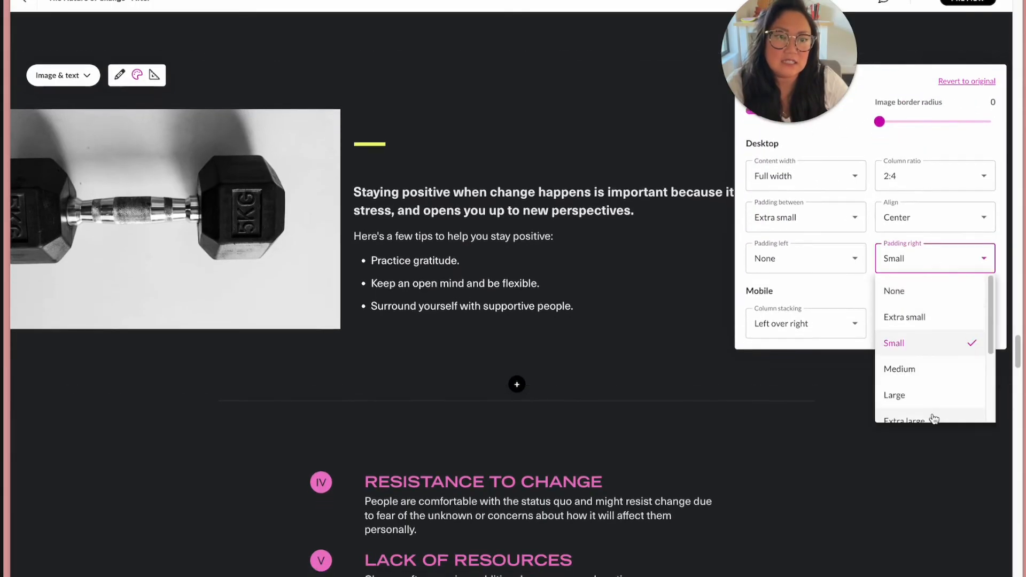
scroll(down, 3)
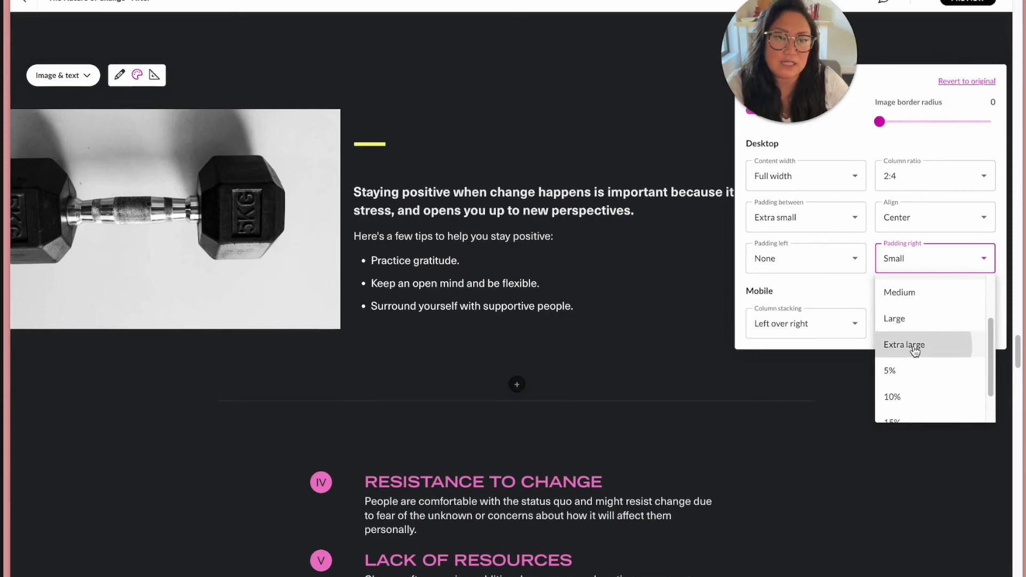
click(904, 344)
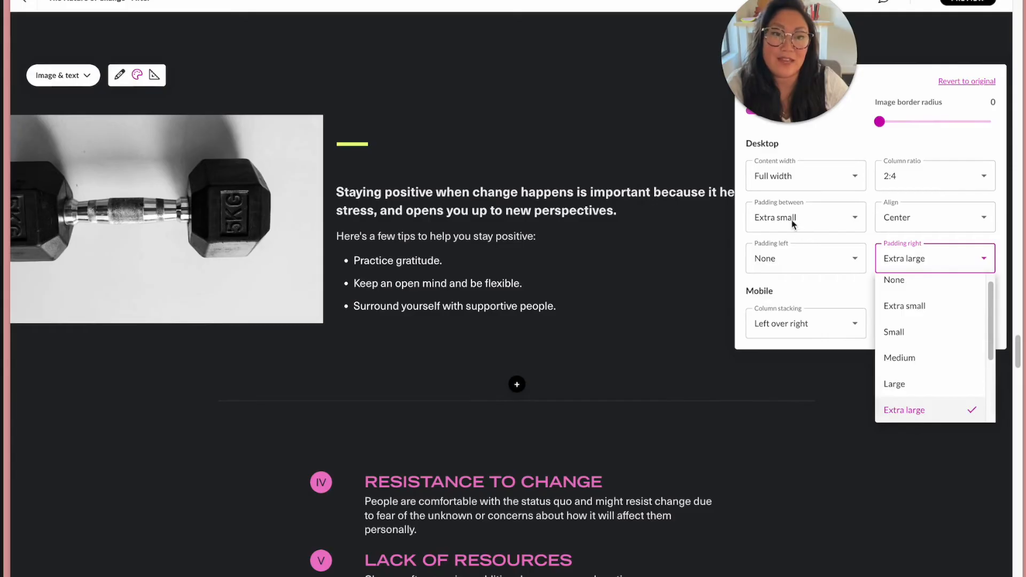
scroll(down, 3)
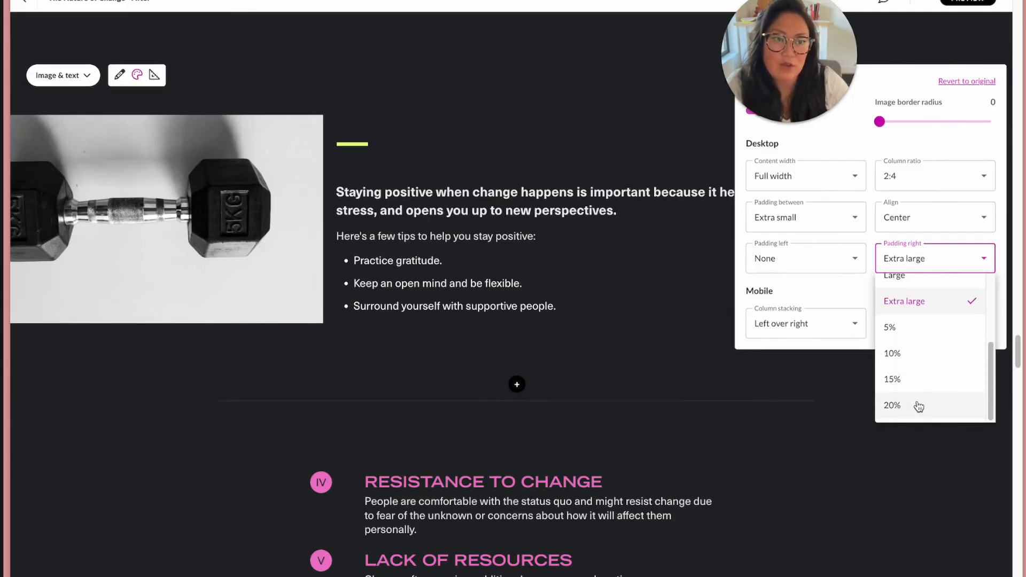
click(892, 404)
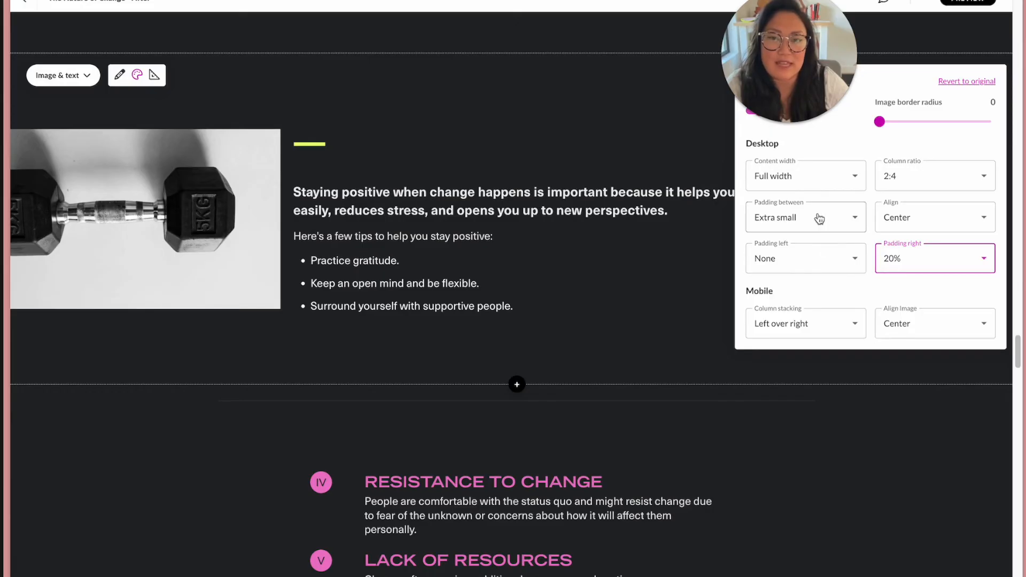
List the Padding between choices, currently Extra small, for the dumbbell block
click(805, 216)
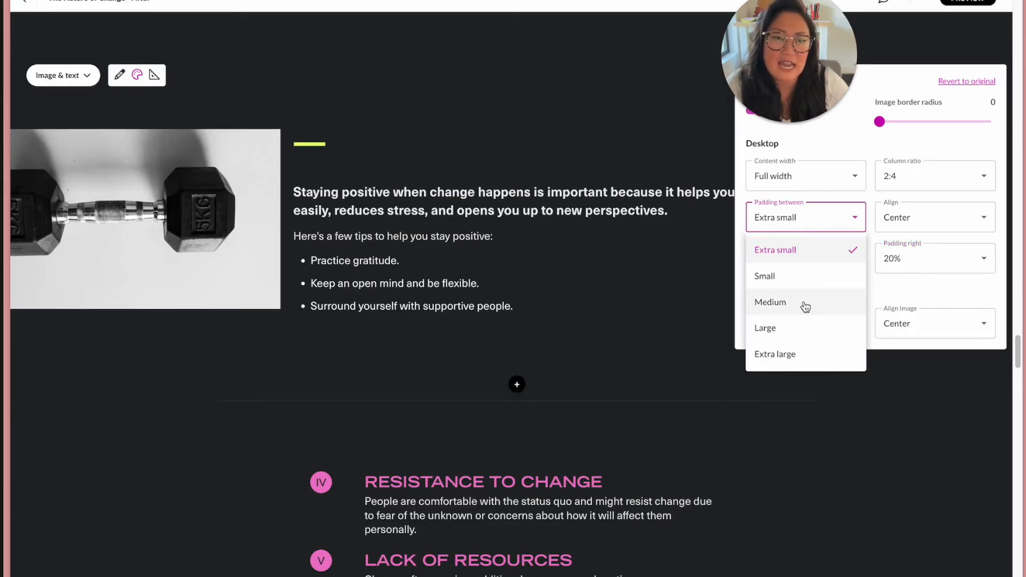
mouse_move(808, 327)
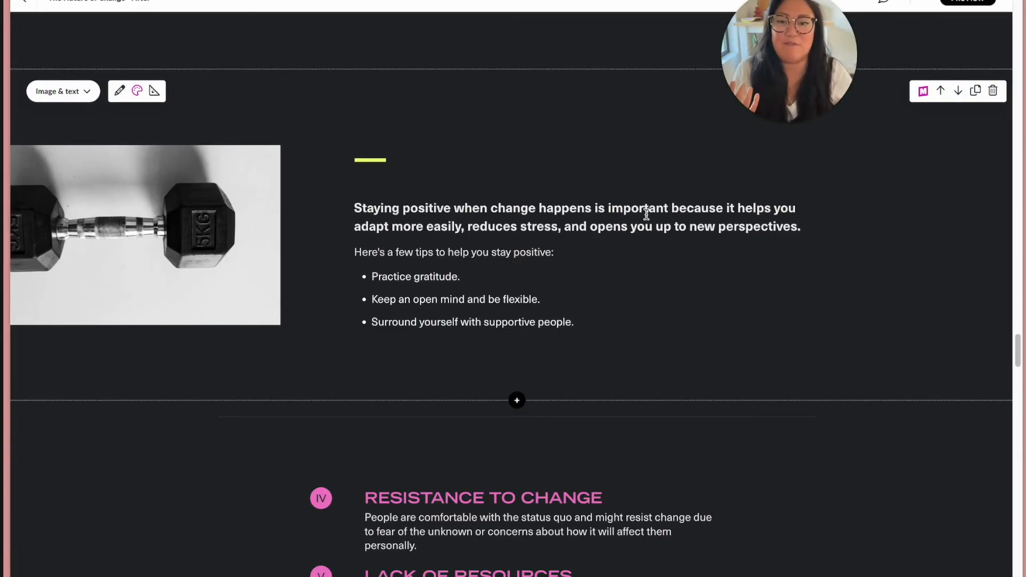
mouse_move(939, 91)
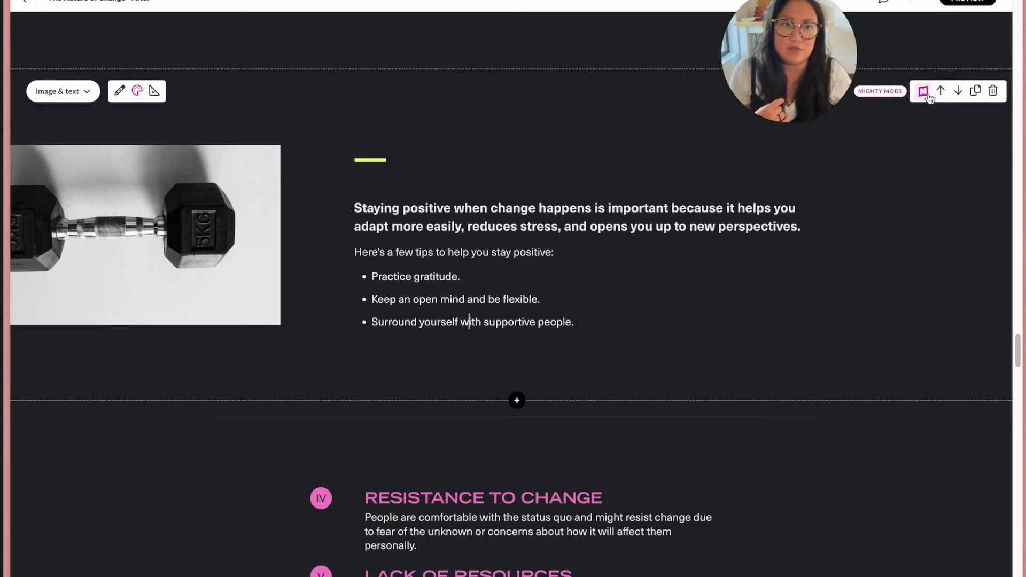
Set the dumbbell block's Content width to Large and Column ratio to 3:3 in the Mighty panel
click(922, 90)
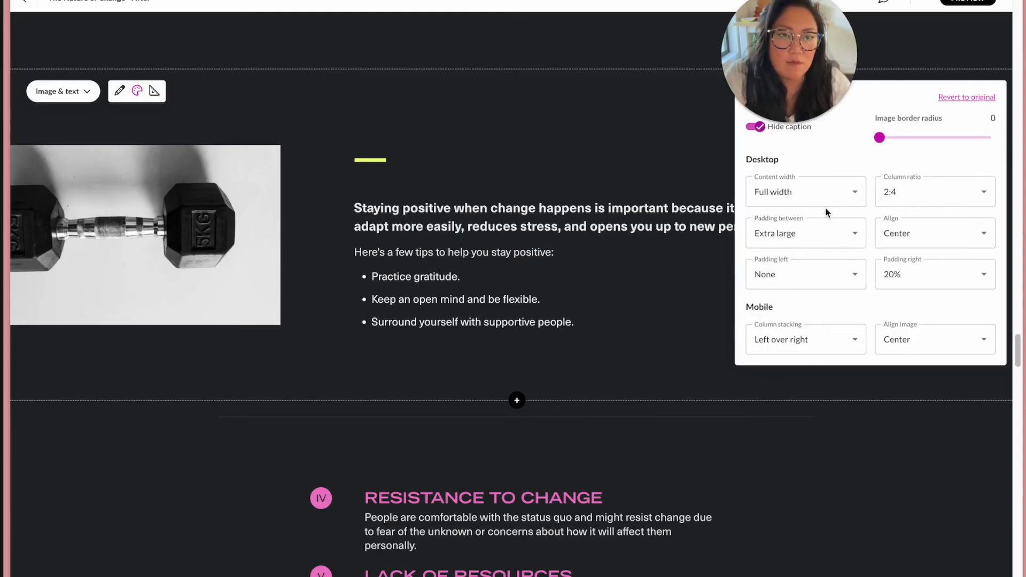
click(805, 191)
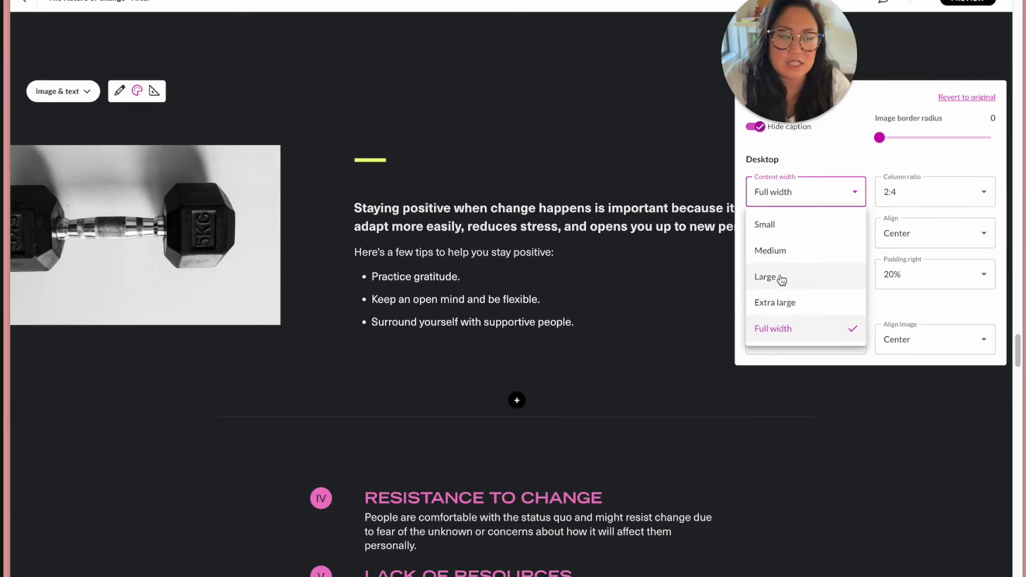
click(764, 276)
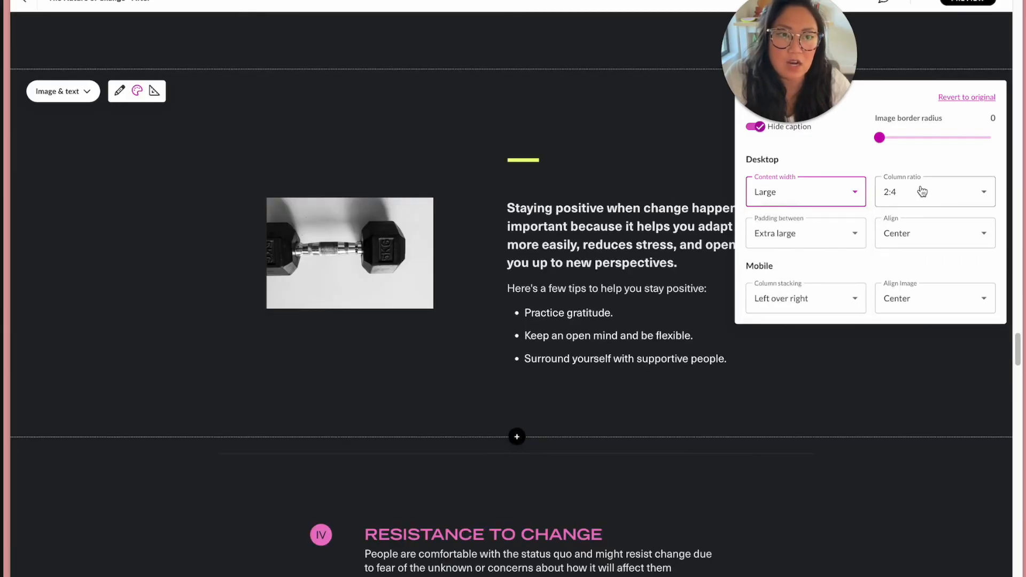
click(933, 192)
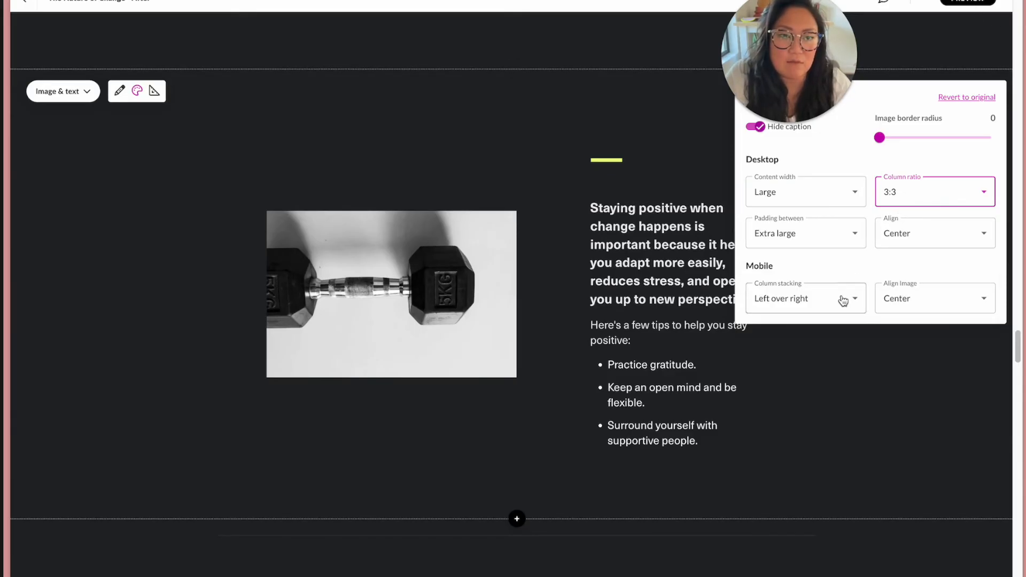
click(805, 297)
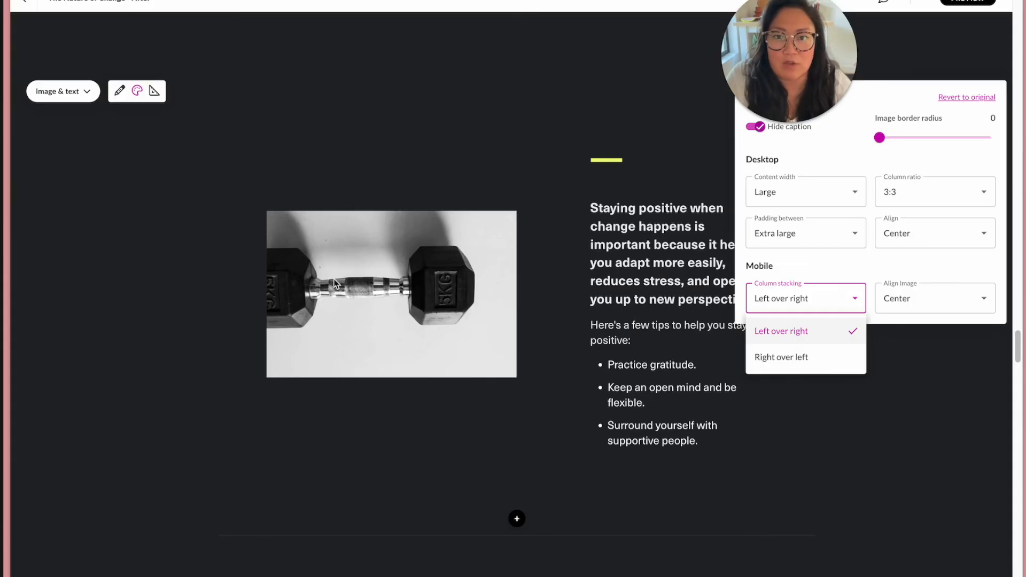
mouse_move(789, 388)
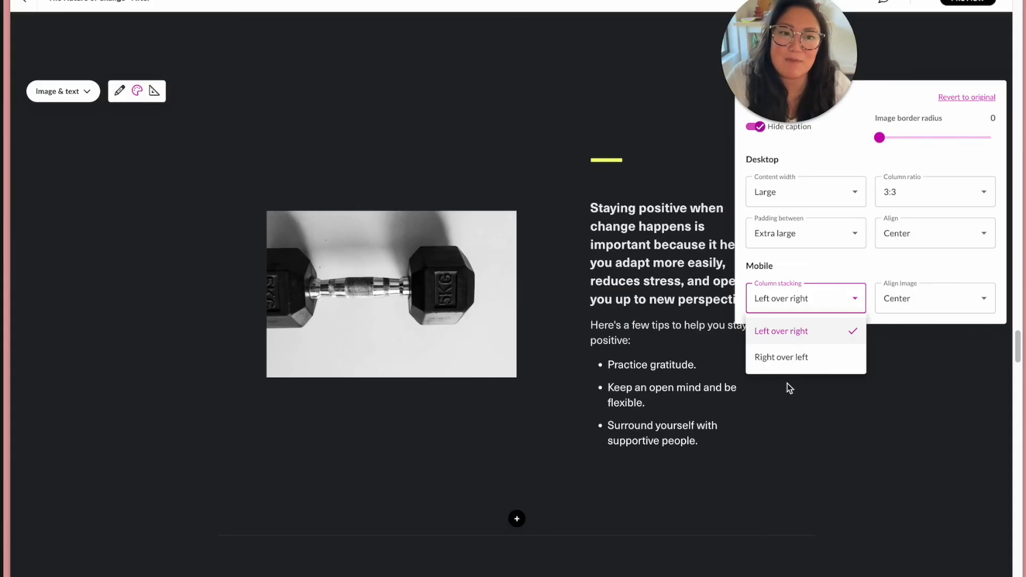
mouse_move(780, 357)
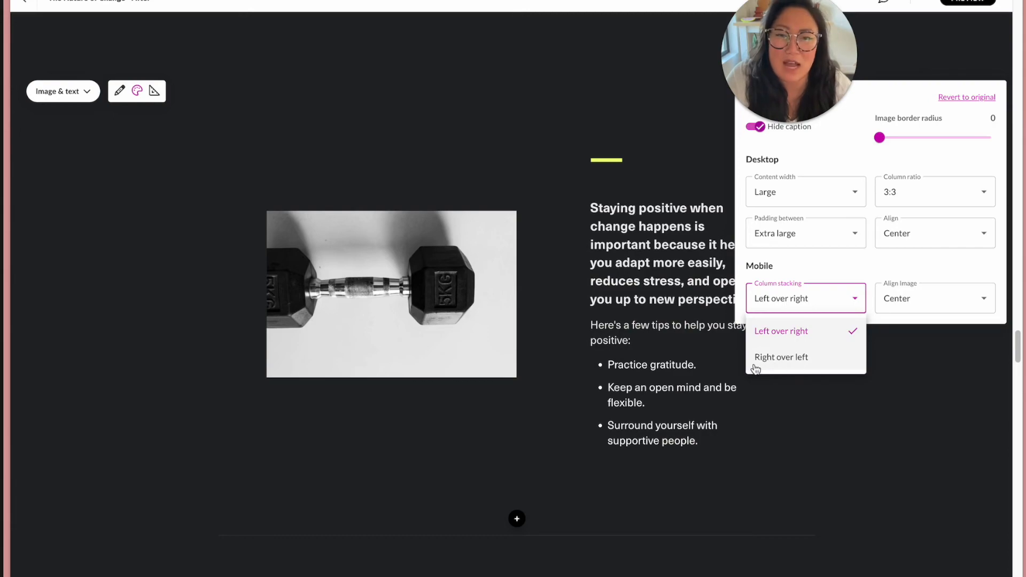
Choose Right over left for the block's mobile Column stacking
click(781, 356)
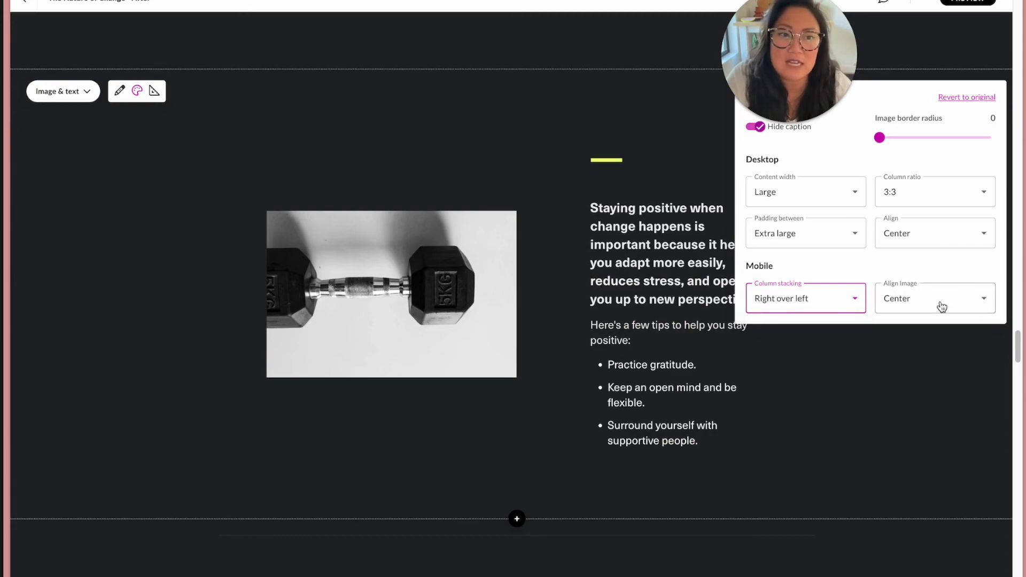
click(933, 297)
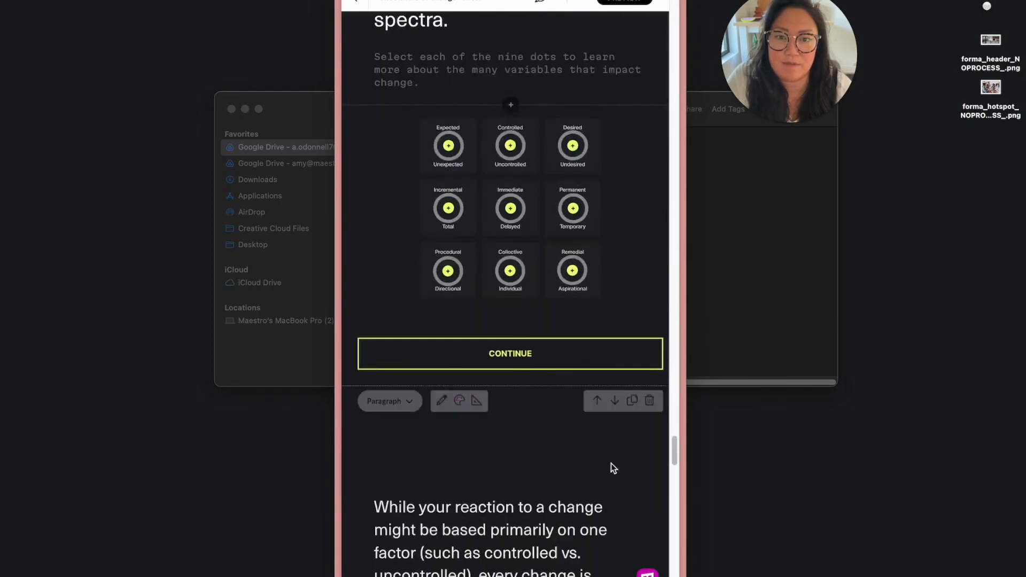
Scroll through the course at phone width to check the blocks on mobile
scroll(down, 3)
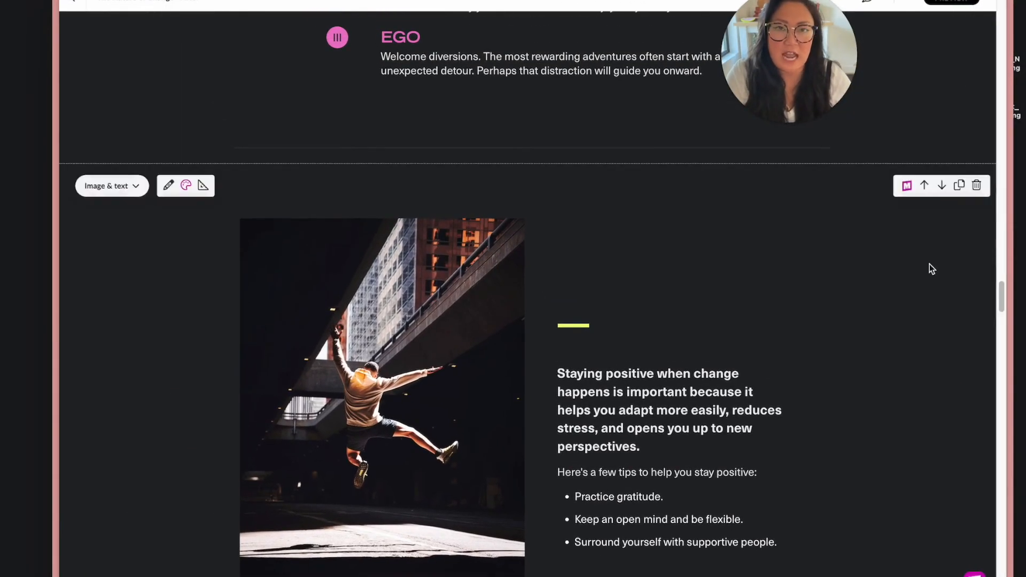
mouse_move(765, 247)
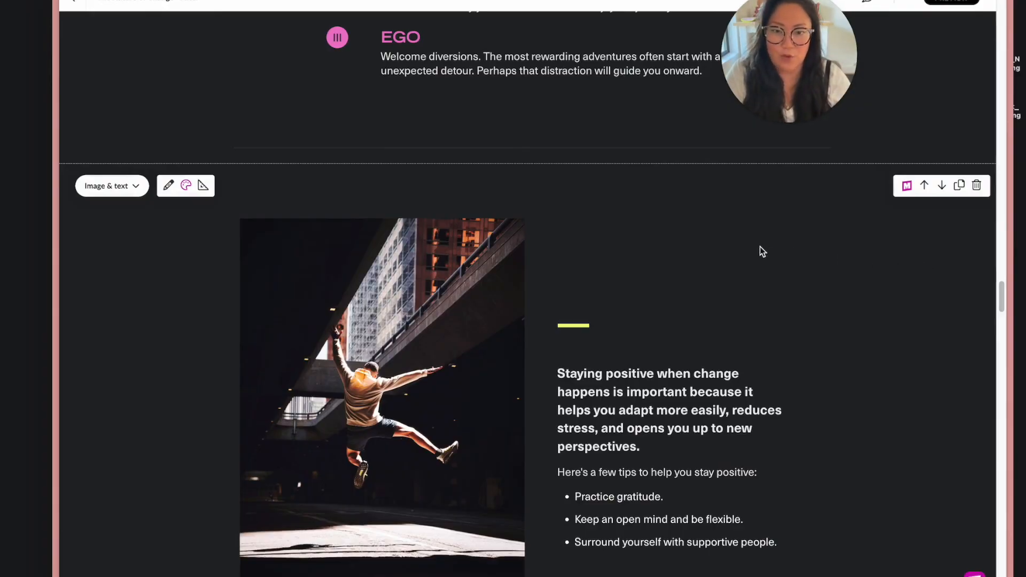
mouse_move(725, 257)
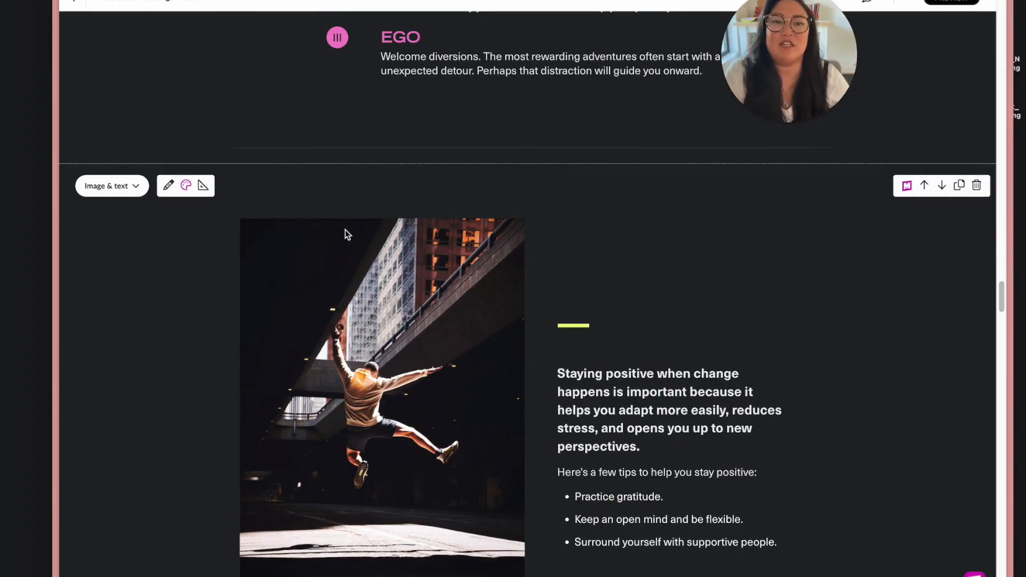
mouse_move(712, 208)
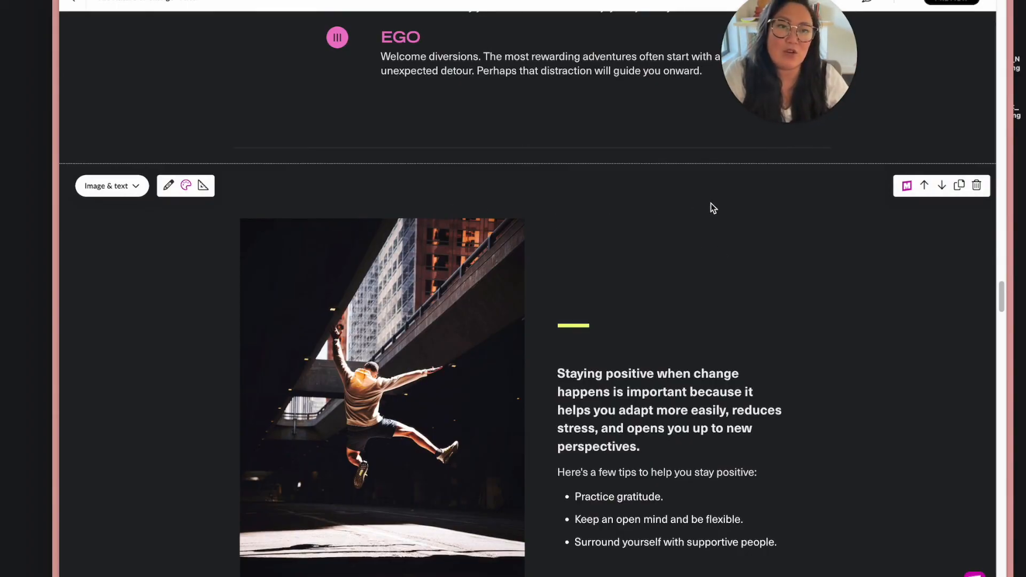
mouse_move(708, 211)
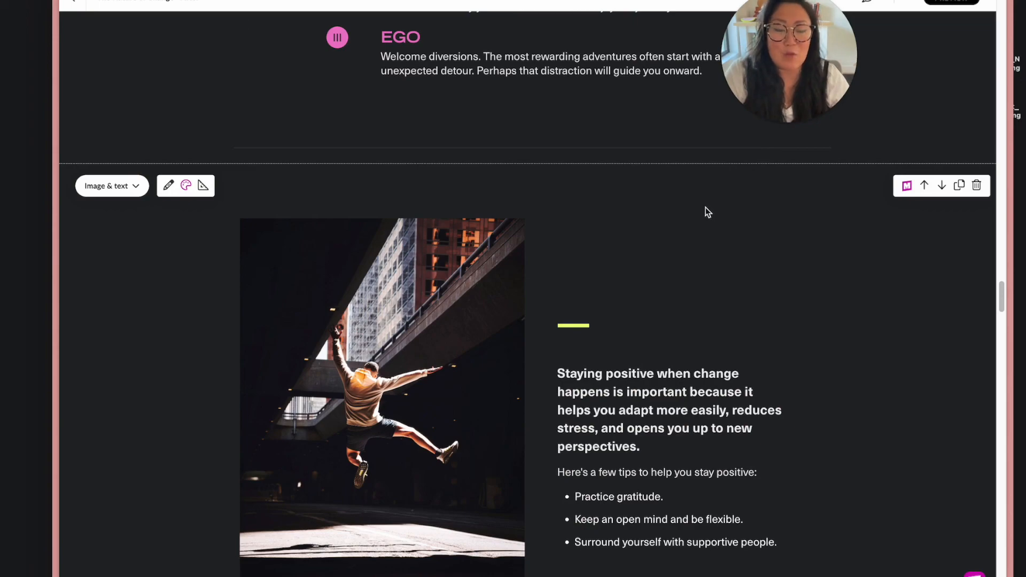